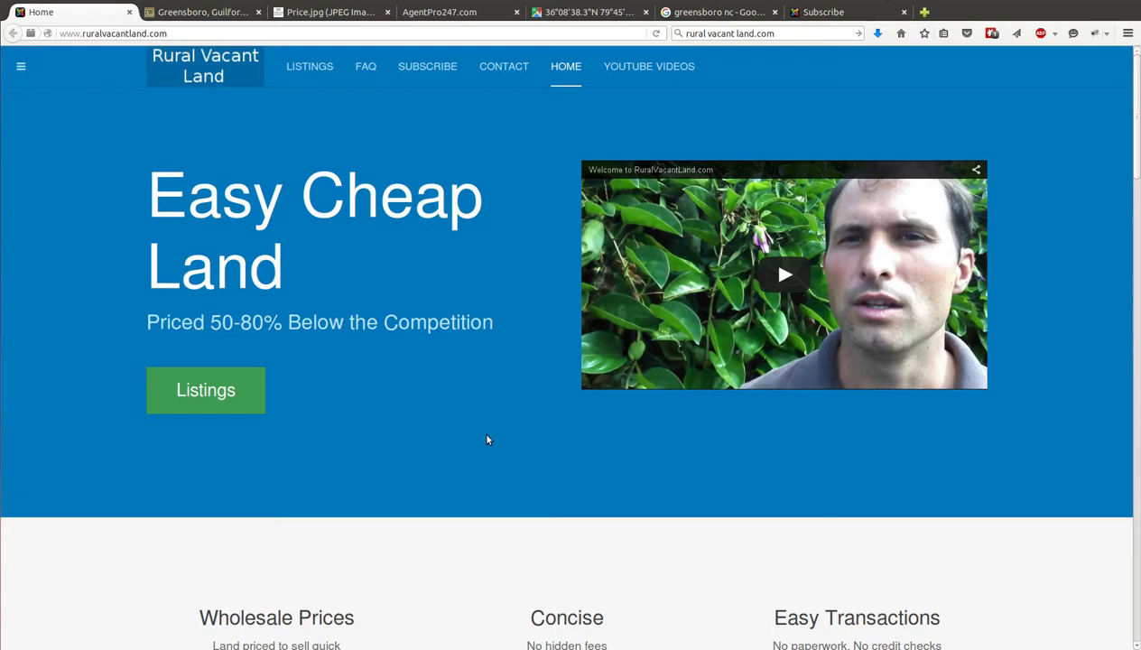
mouse_move(468, 413)
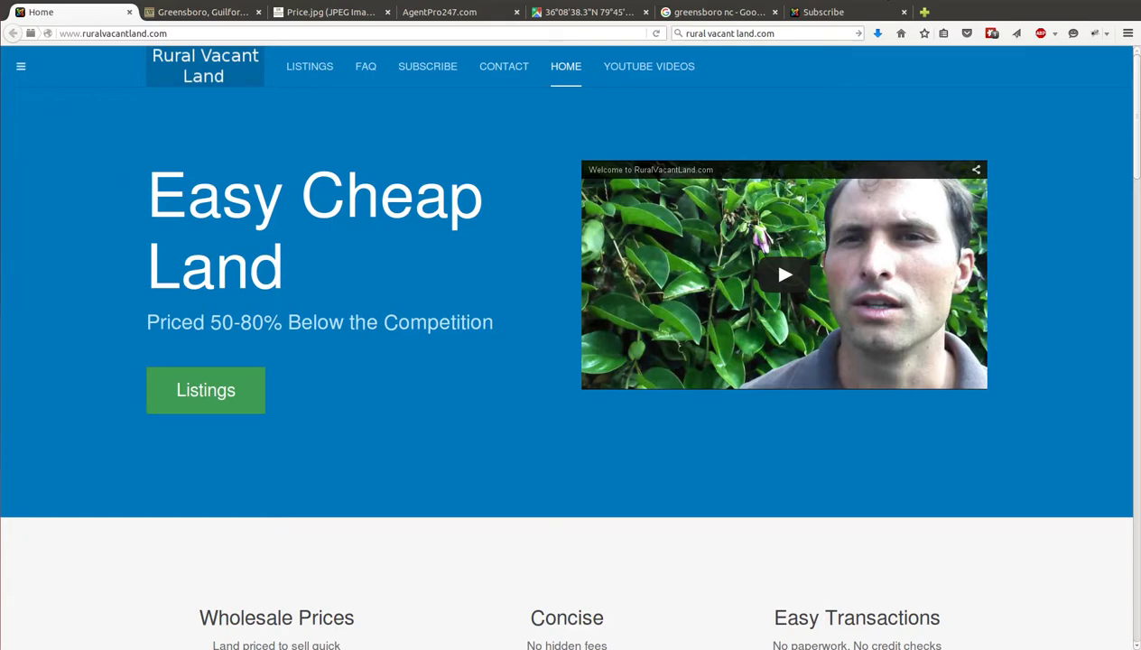
- Switch from the RuralVacantLand home page to the Google Earth window with Alt+Tab
key(alt+Tab)
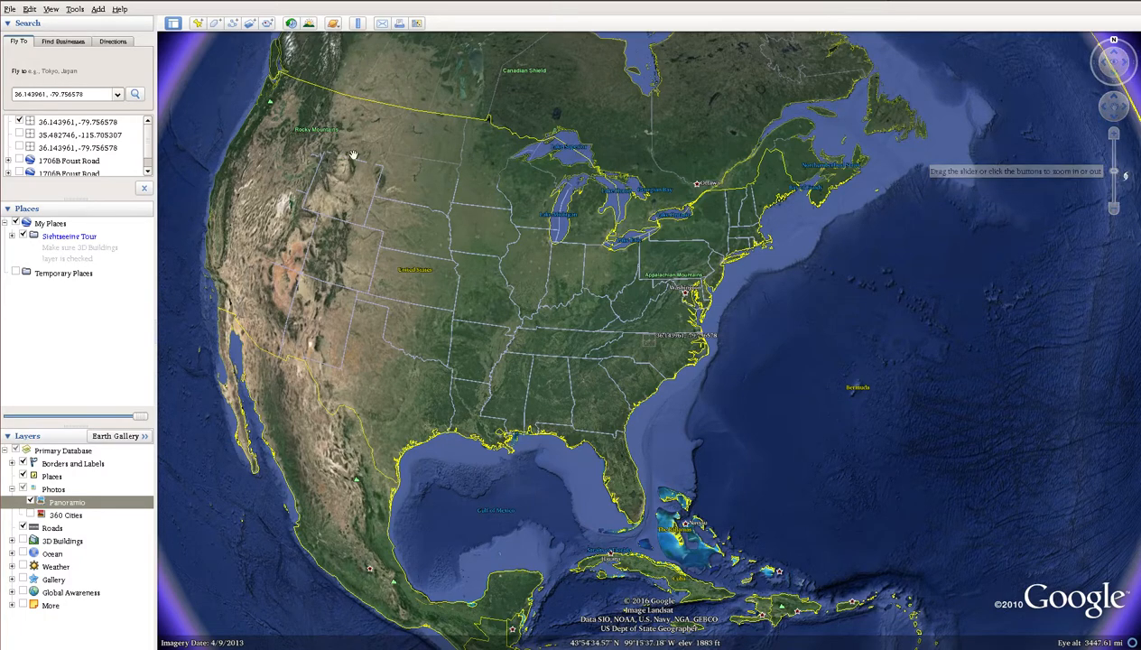
- Fly Google Earth to coordinates 36.143961, -79.756578 over the wooded lot
click(135, 94)
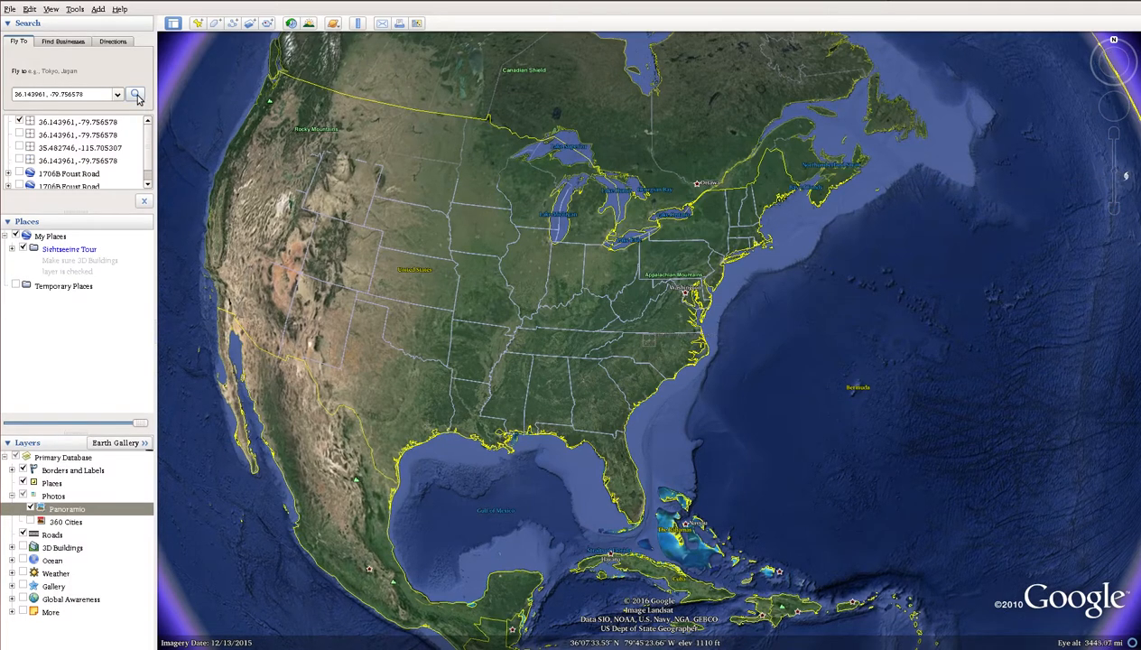
click(135, 94)
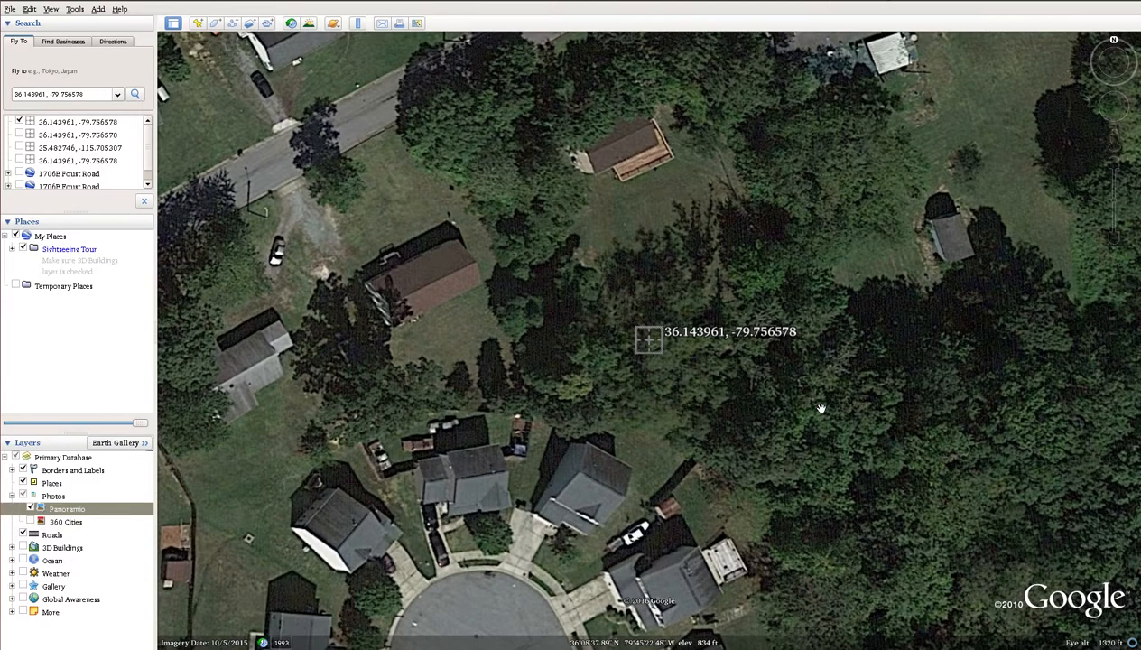
mouse_move(482, 122)
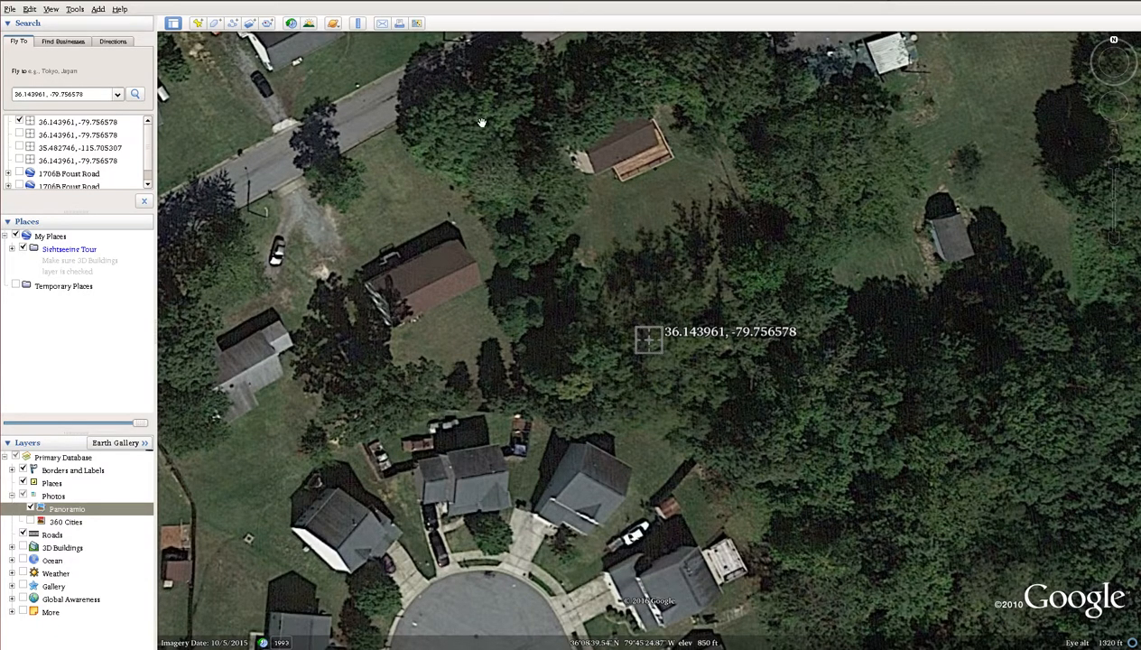
mouse_move(527, 34)
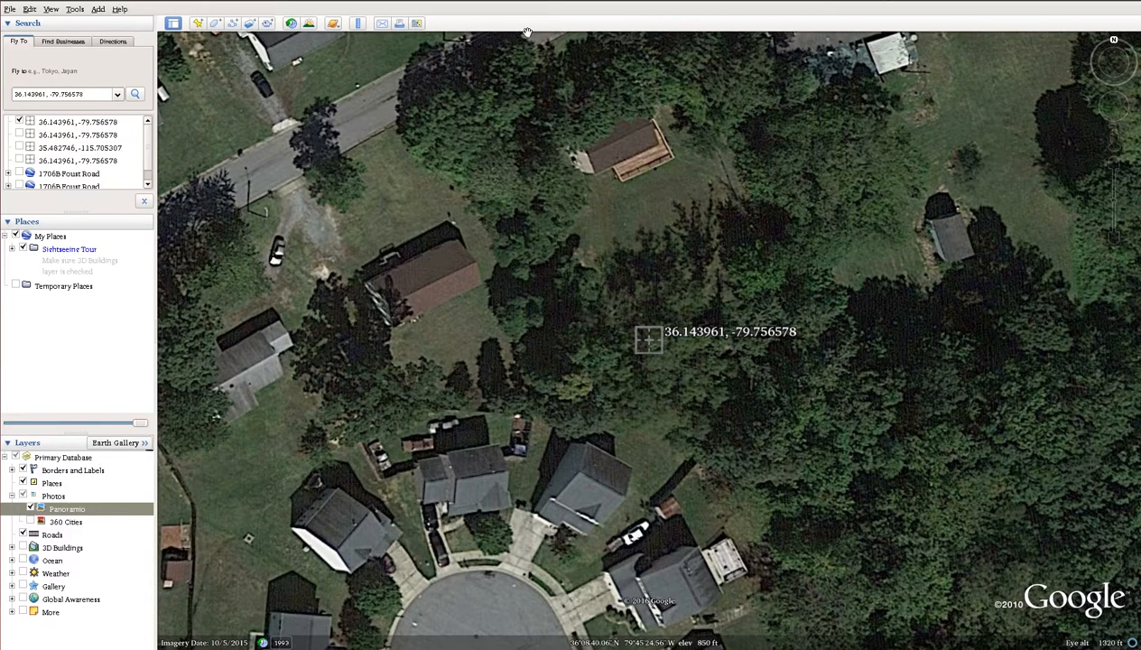
mouse_move(541, 158)
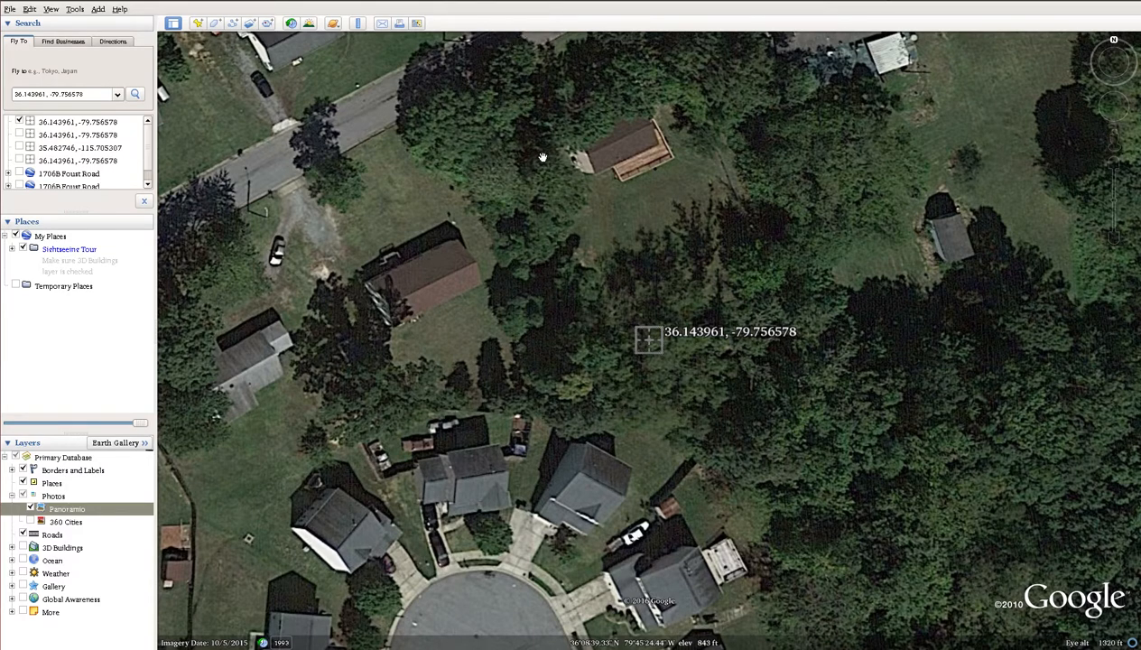
mouse_move(510, 176)
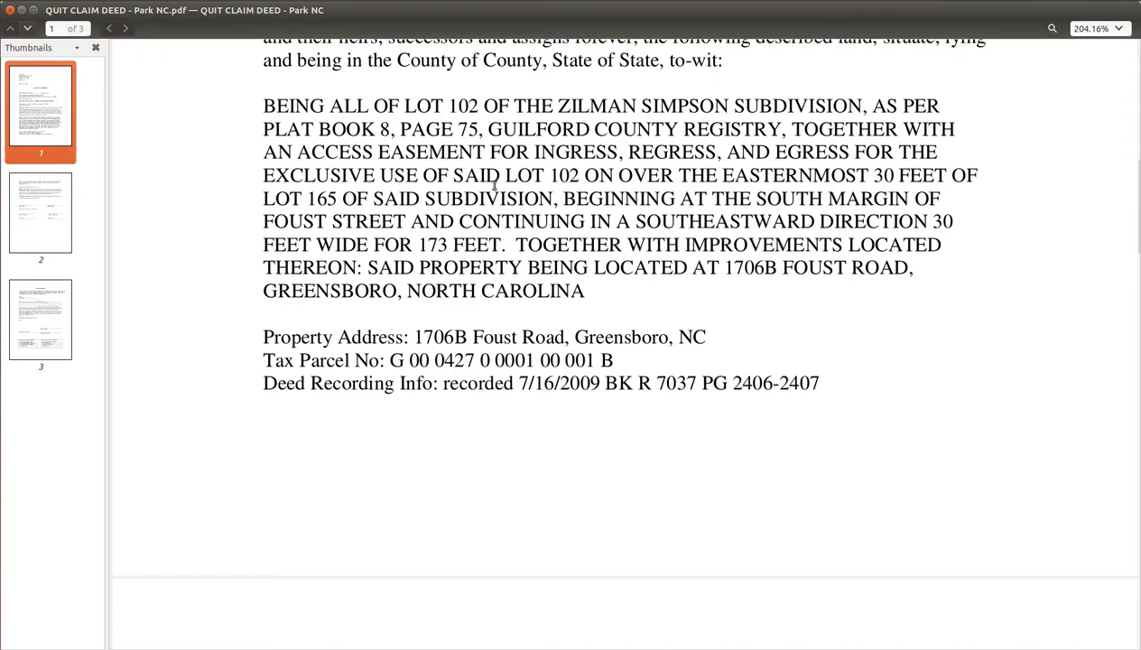
mouse_move(678, 178)
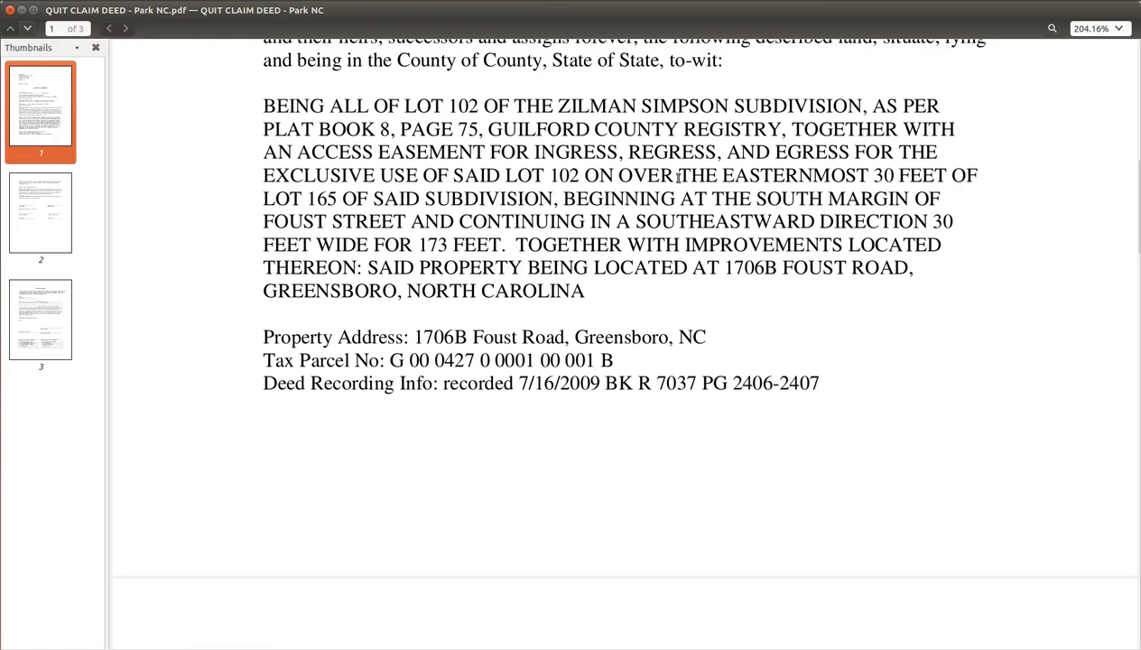
mouse_move(560, 198)
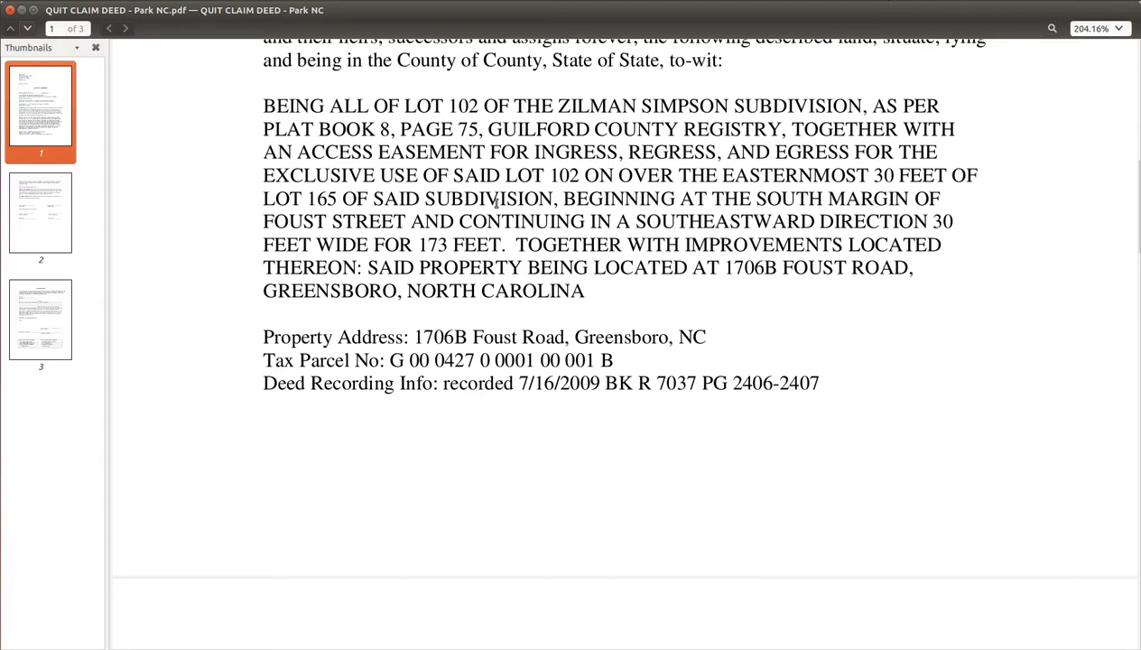
mouse_move(584, 223)
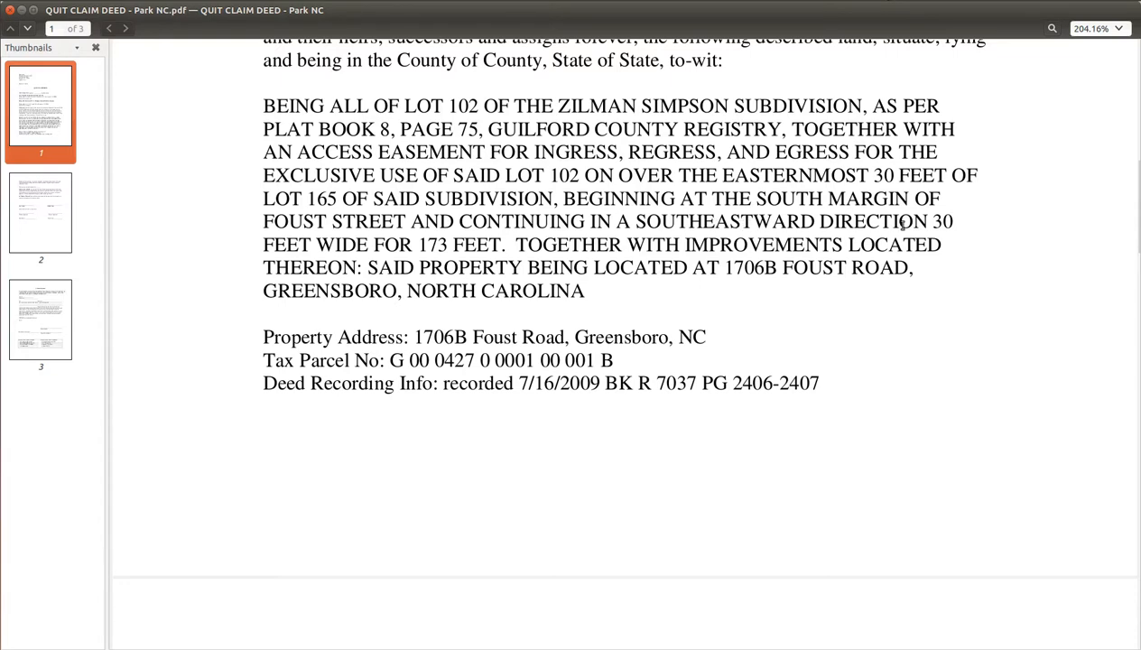
mouse_move(445, 244)
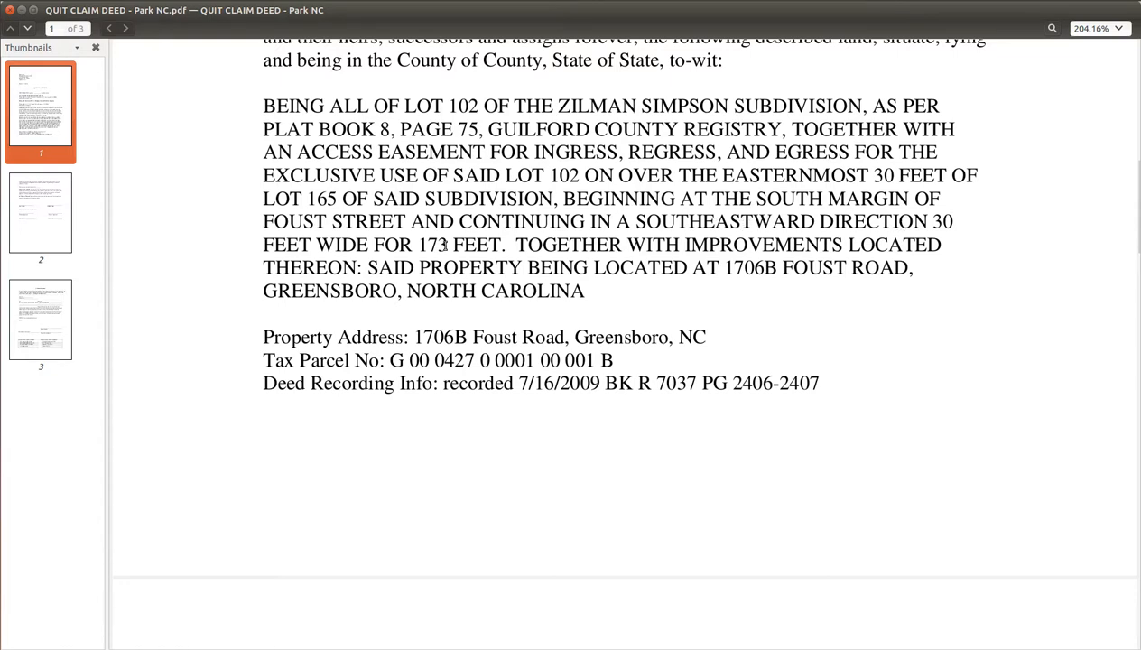
mouse_move(12, 176)
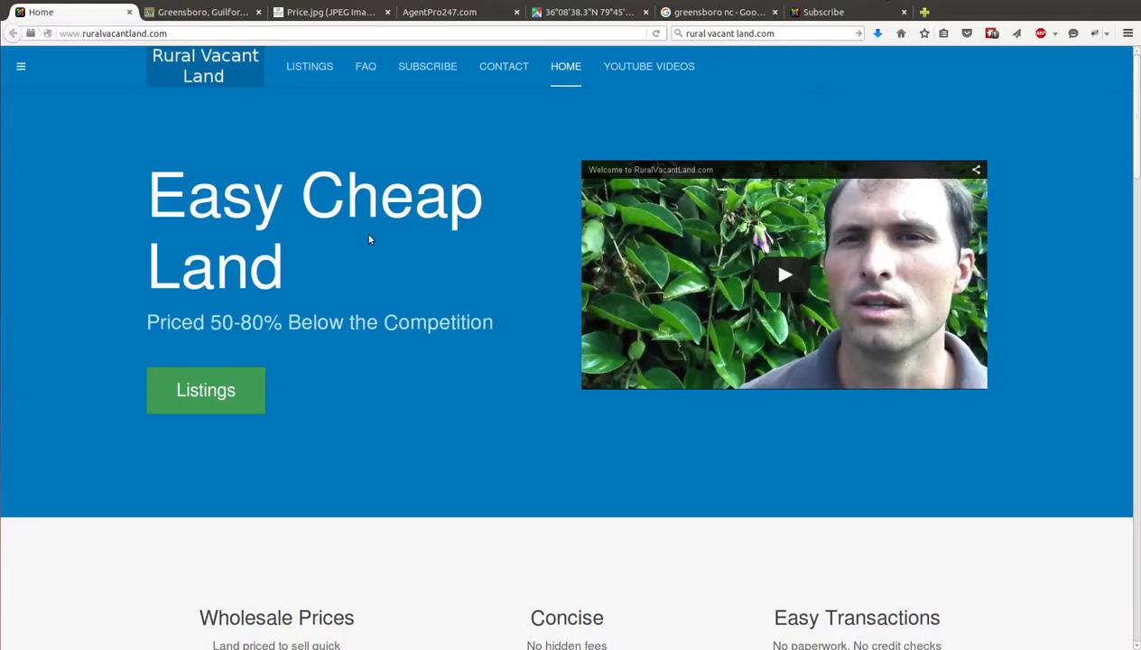
mouse_move(201, 11)
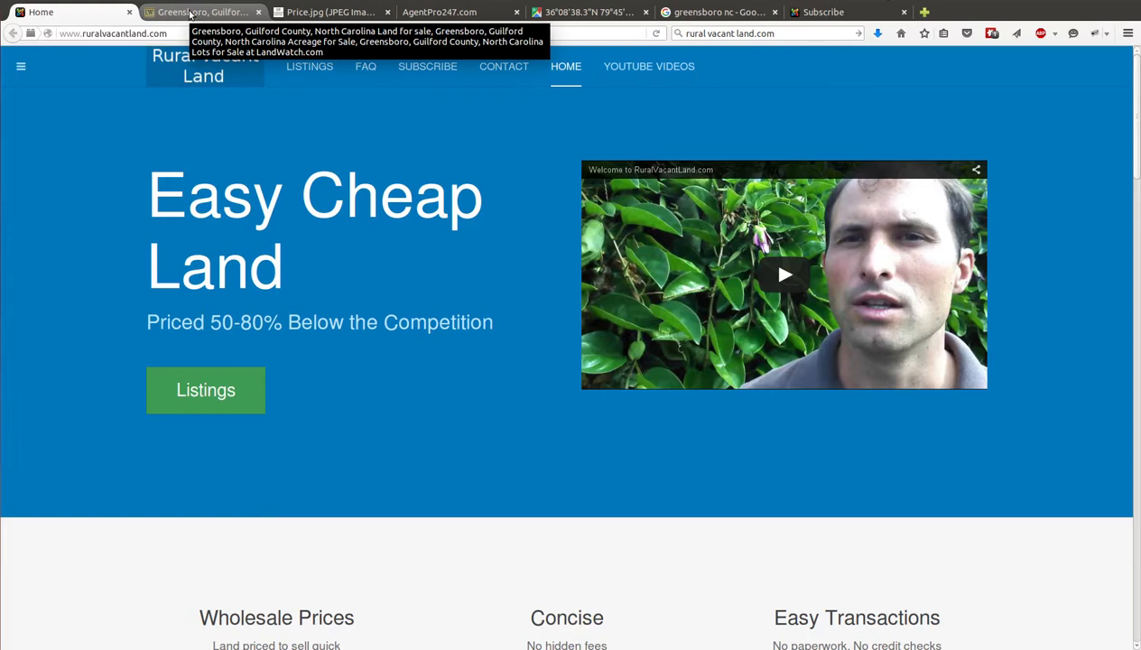
- Browse Greensboro LandWatch listings sorted low to high down to $18,000 lots, then return to top
click(201, 12)
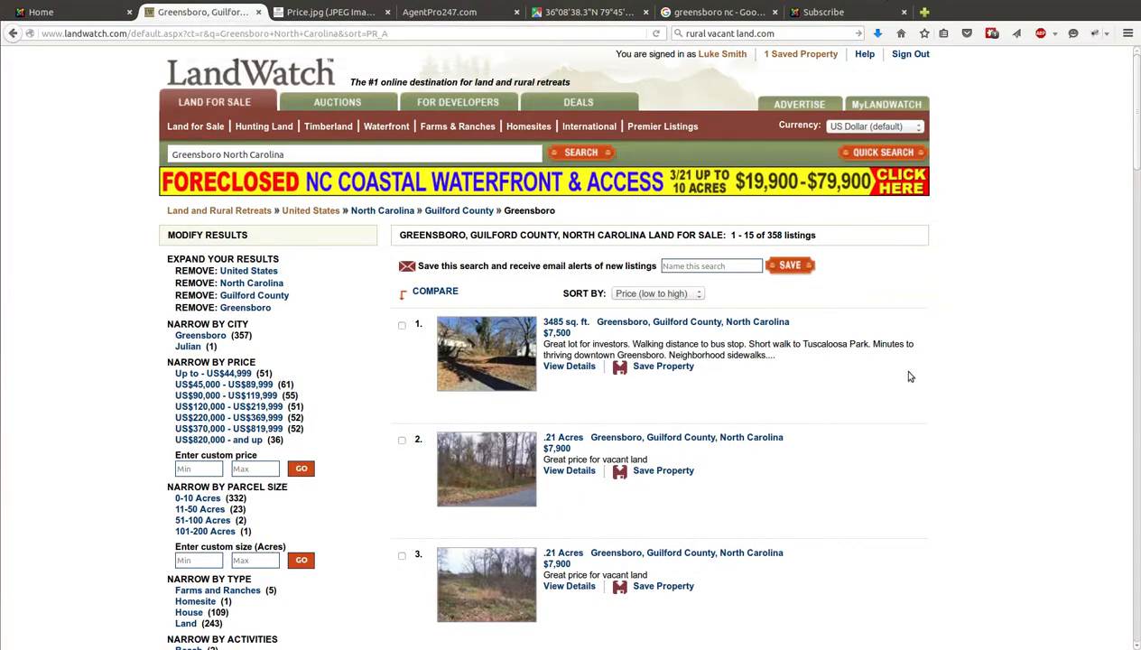
mouse_move(1044, 316)
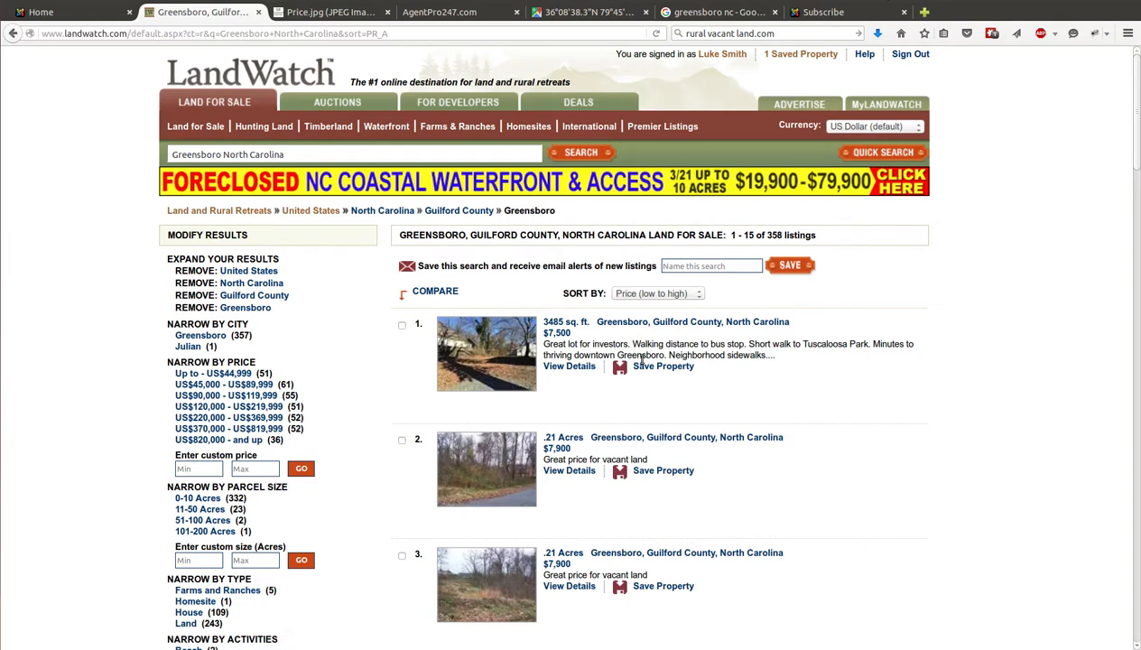
mouse_move(653, 409)
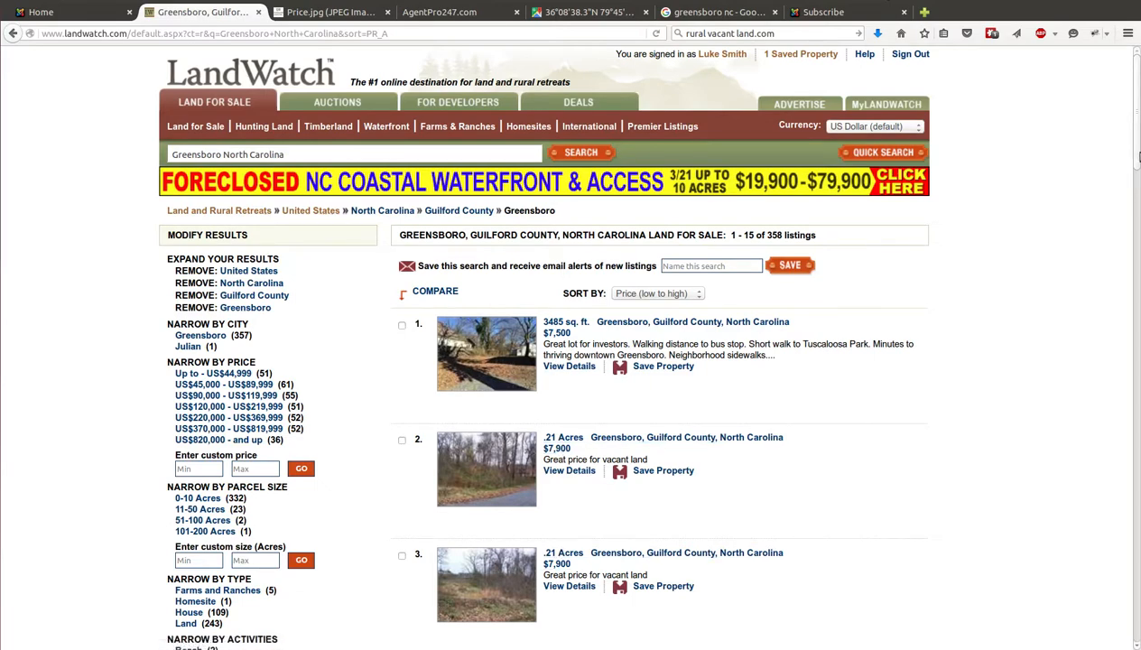
scroll(down, 3)
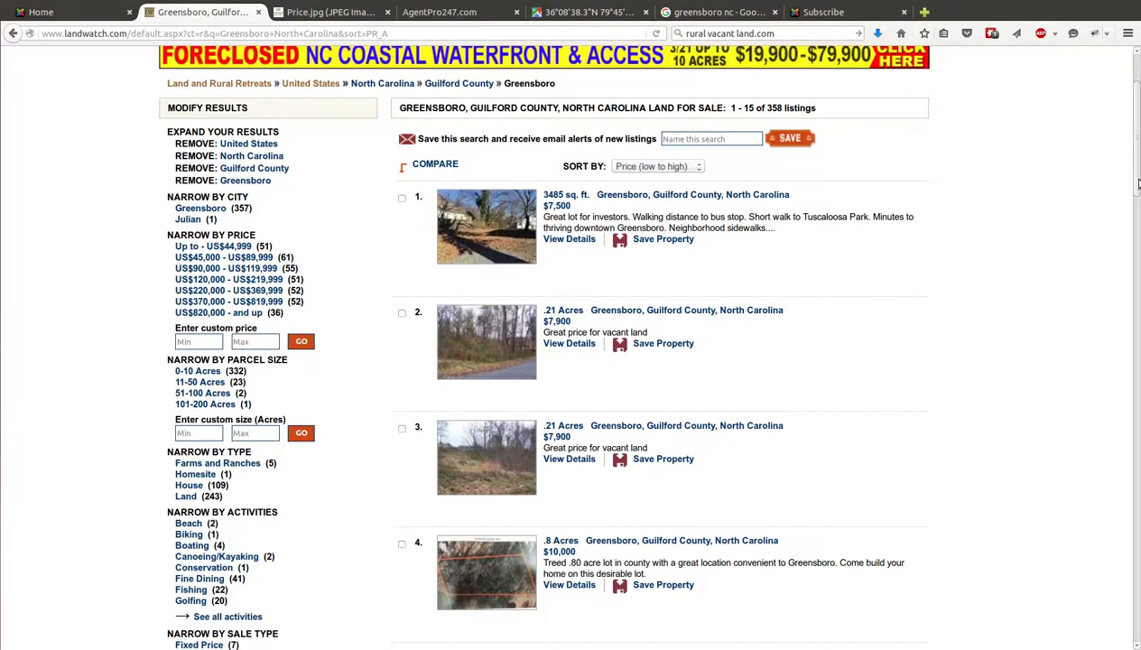
scroll(down, 3)
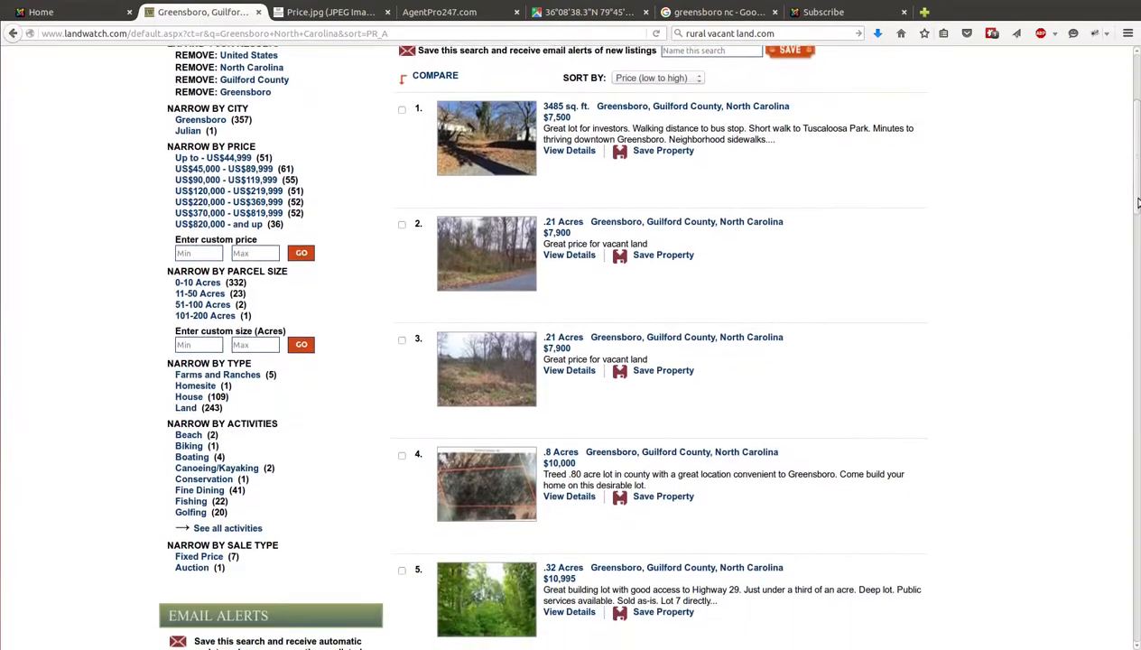
scroll(down, 3)
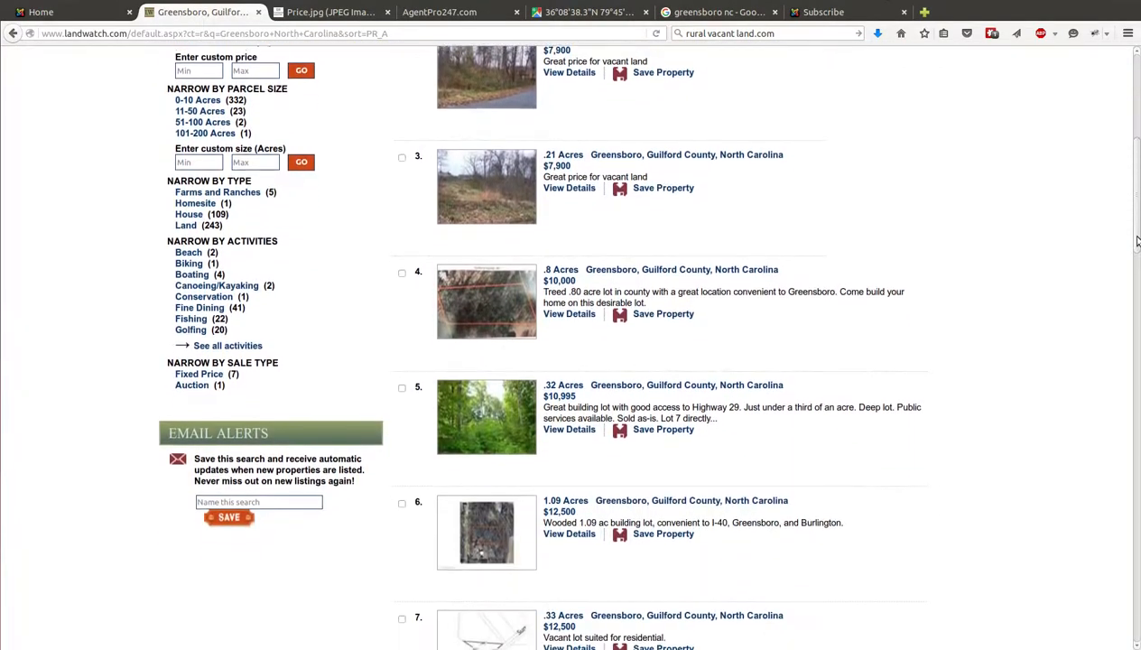
scroll(down, 3)
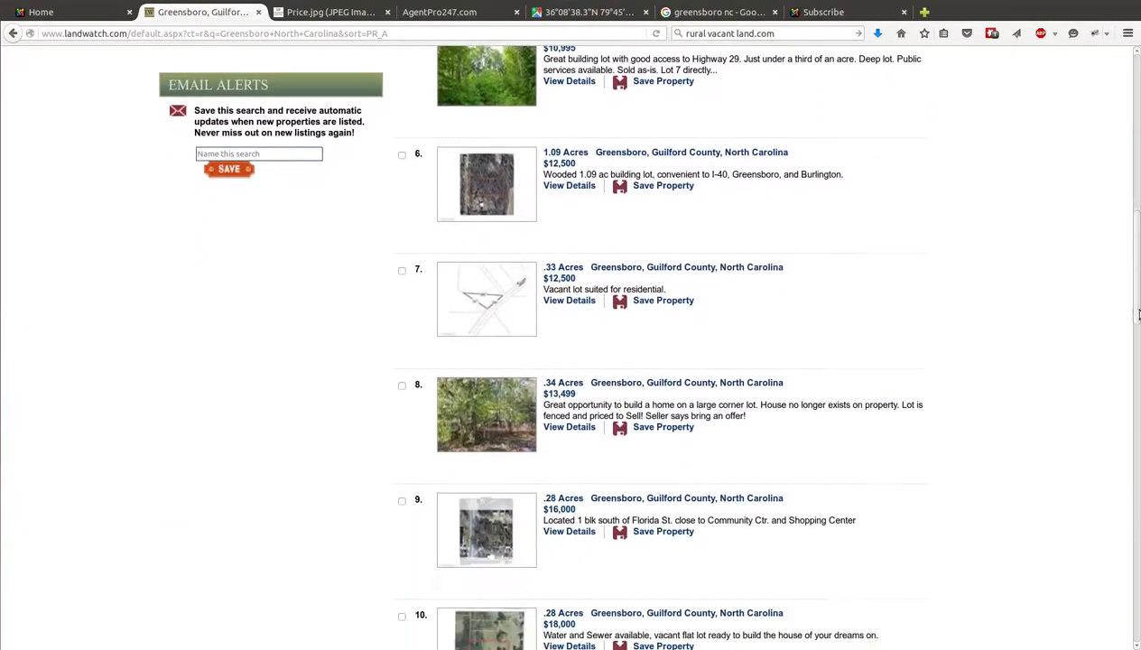
scroll(up, 3)
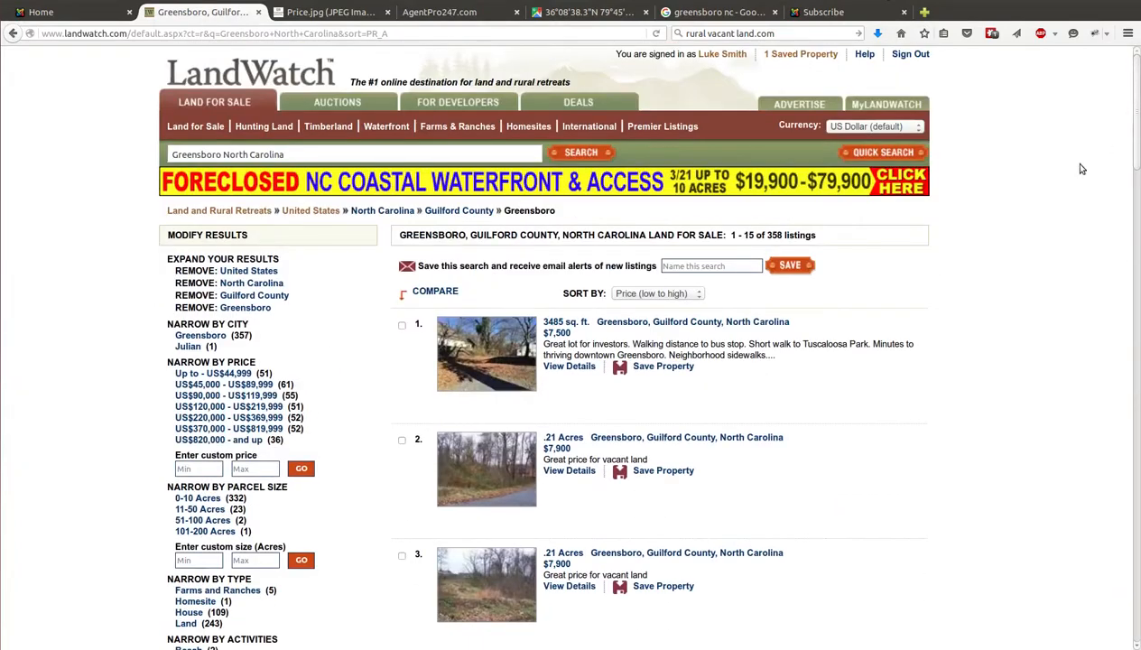
mouse_move(567, 327)
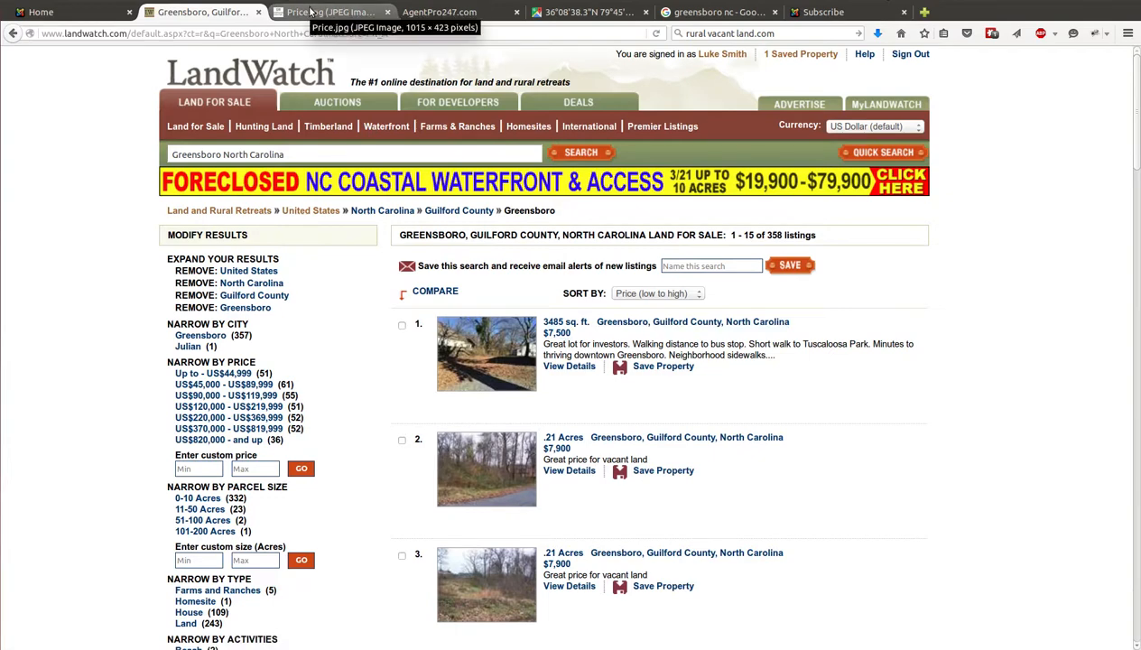
- Display the Price.jpg image: $2,900, $100 down, $100 per month for 70 months
click(329, 12)
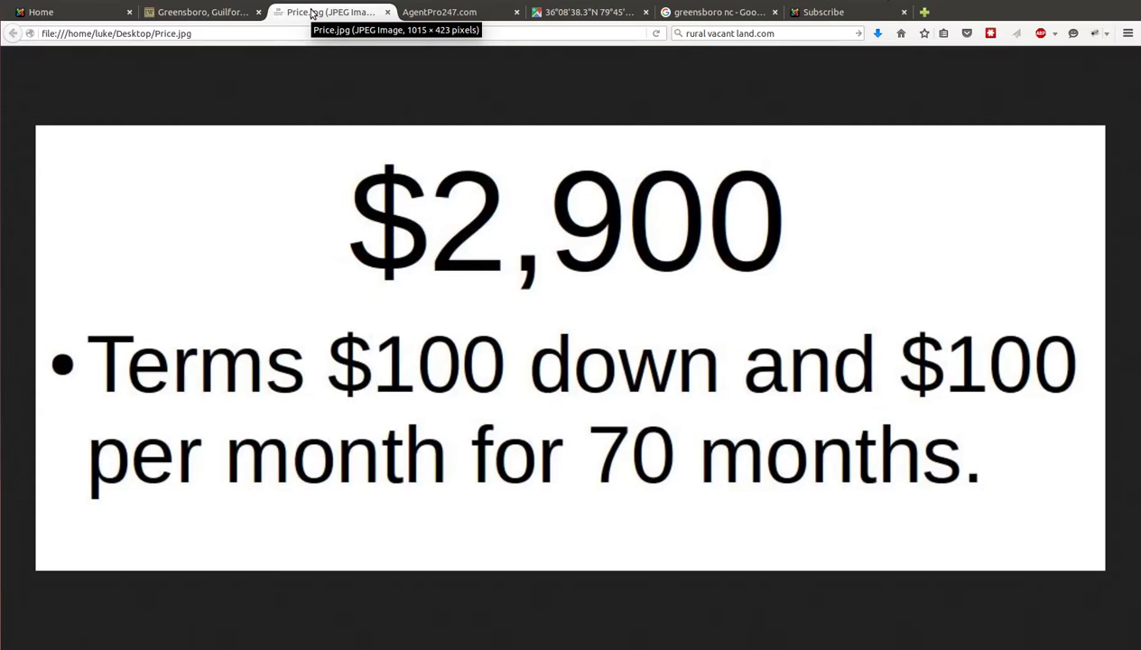
mouse_move(313, 192)
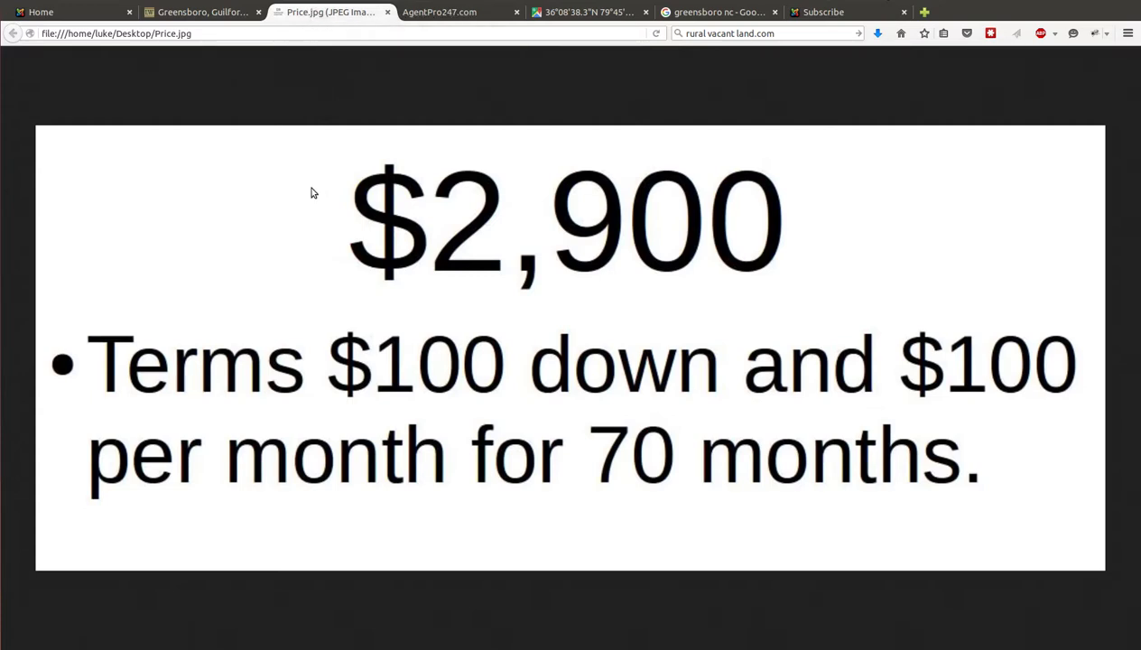
mouse_move(198, 334)
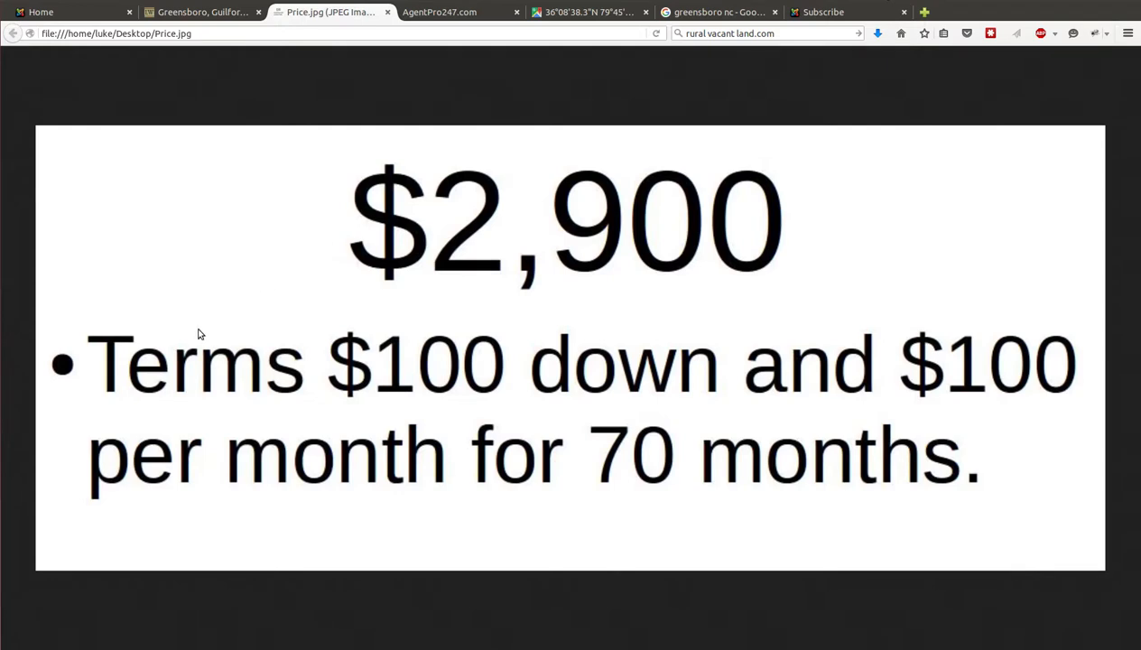
mouse_move(401, 374)
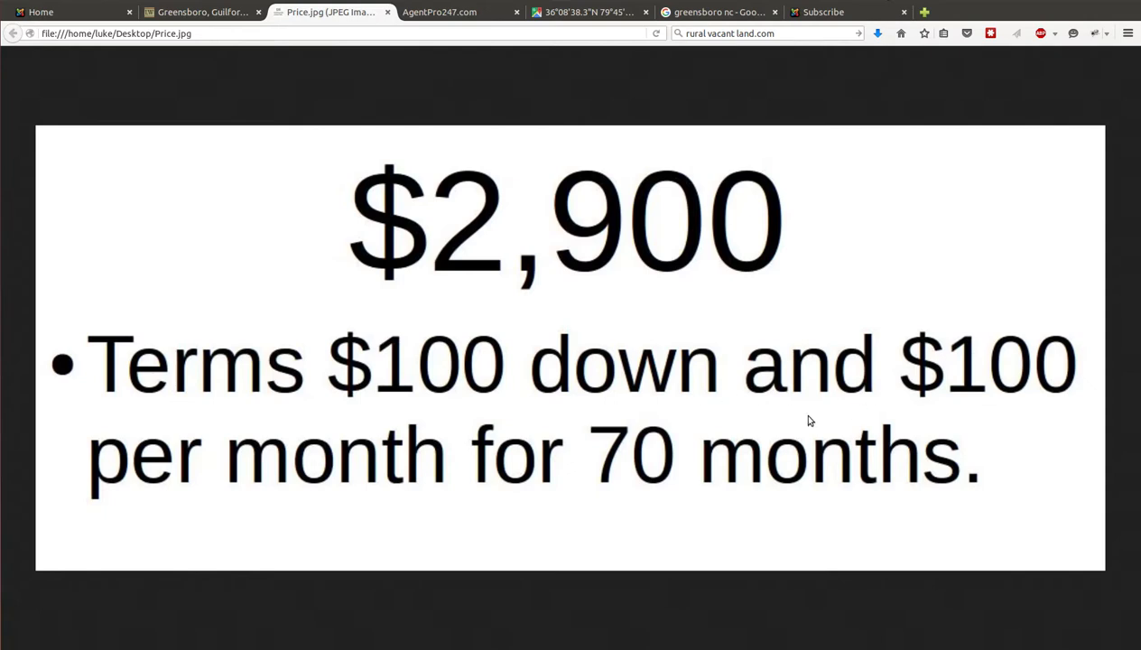
mouse_move(449, 10)
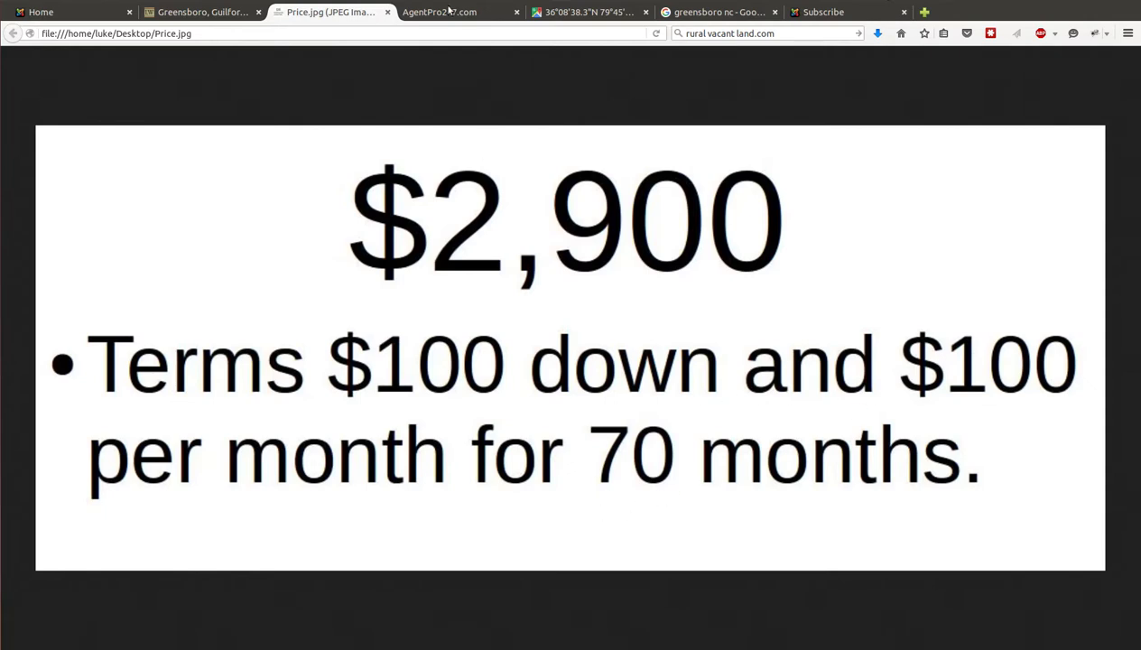
mouse_move(440, 12)
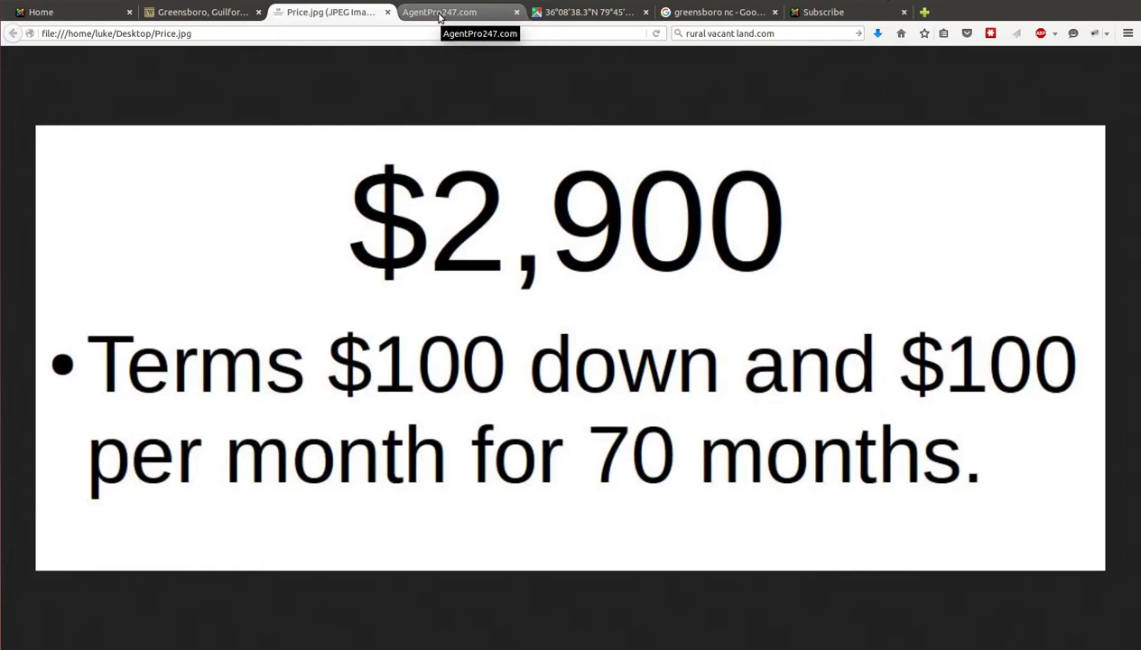
- Show the AgentPro247 aerial parcel map with the Foust Rd lot highlighted green
click(441, 12)
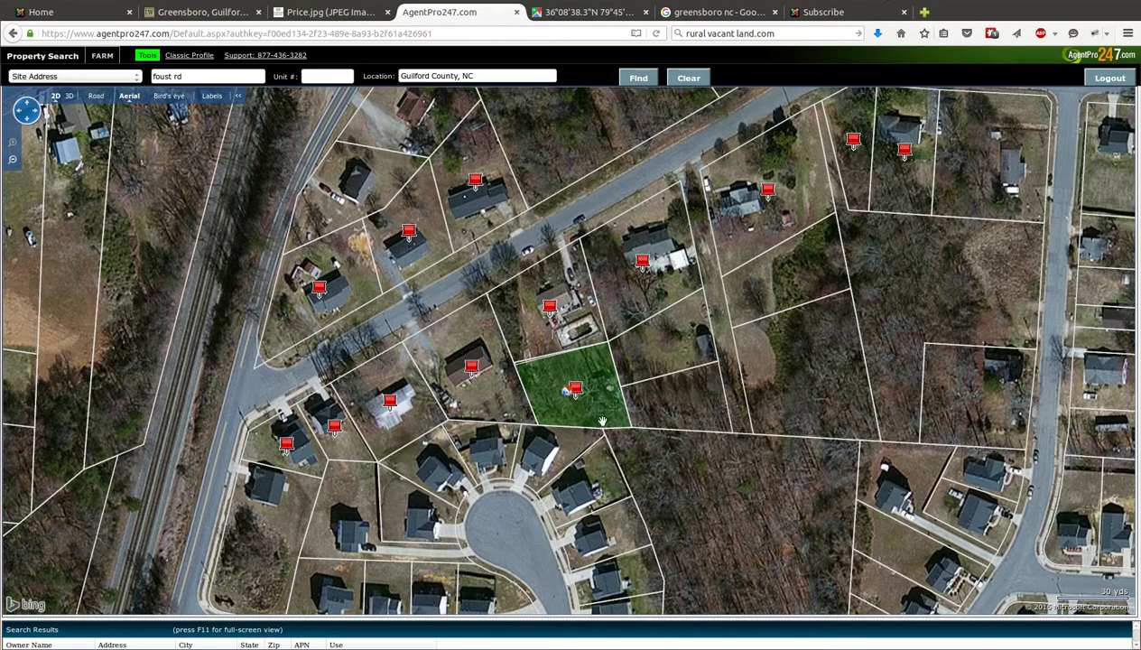
mouse_move(555, 367)
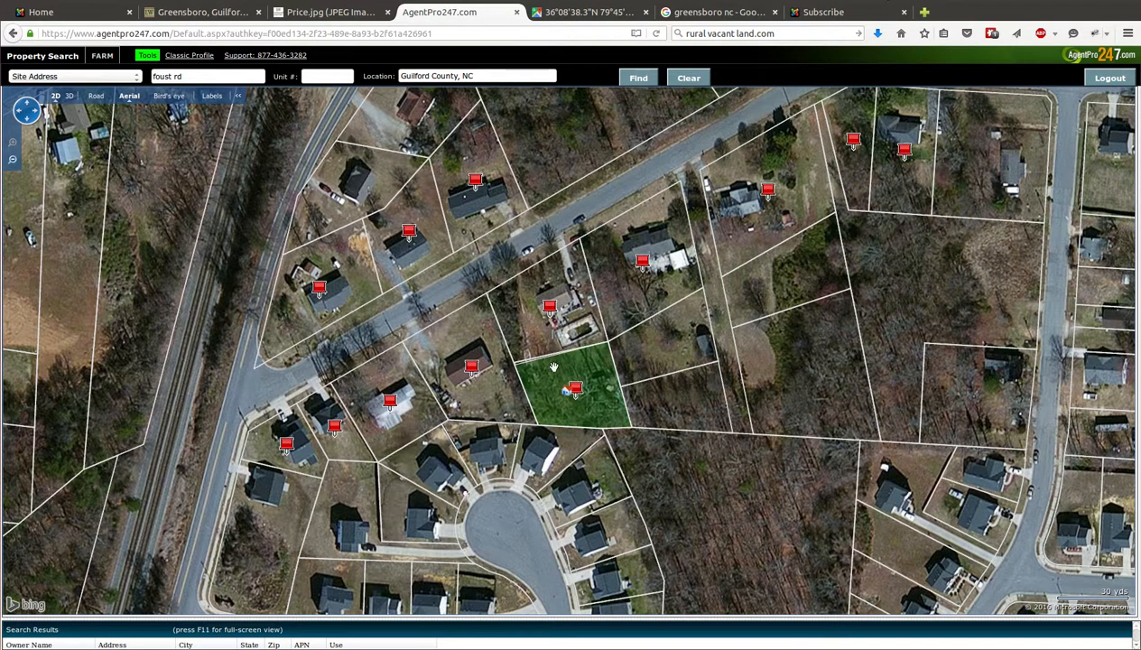
mouse_move(606, 378)
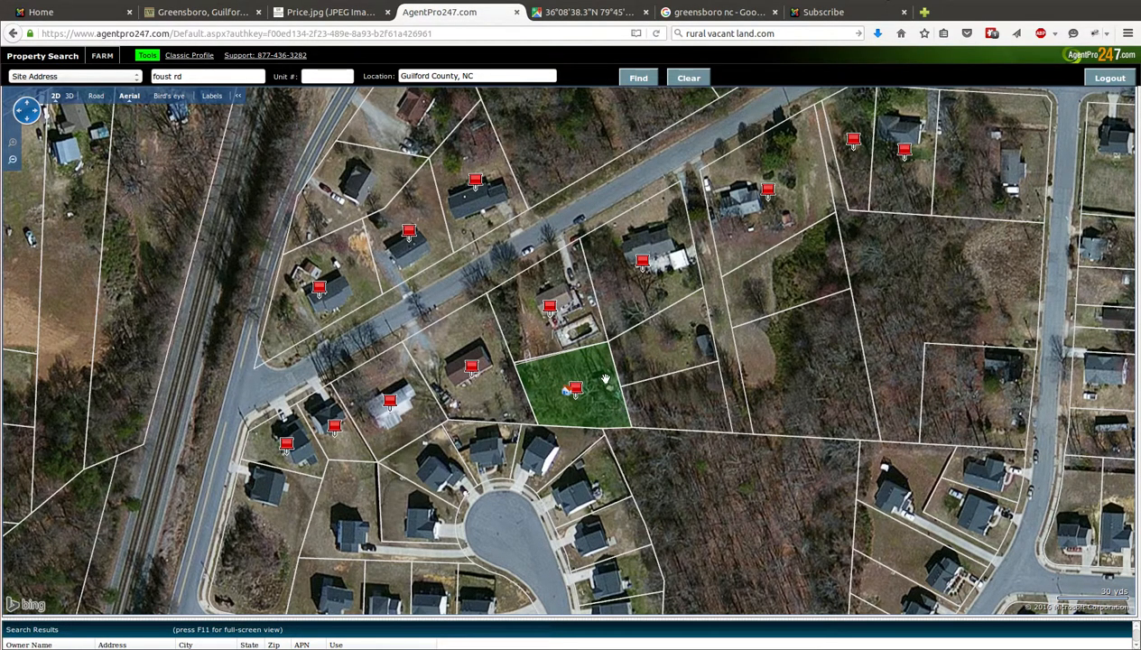
mouse_move(608, 390)
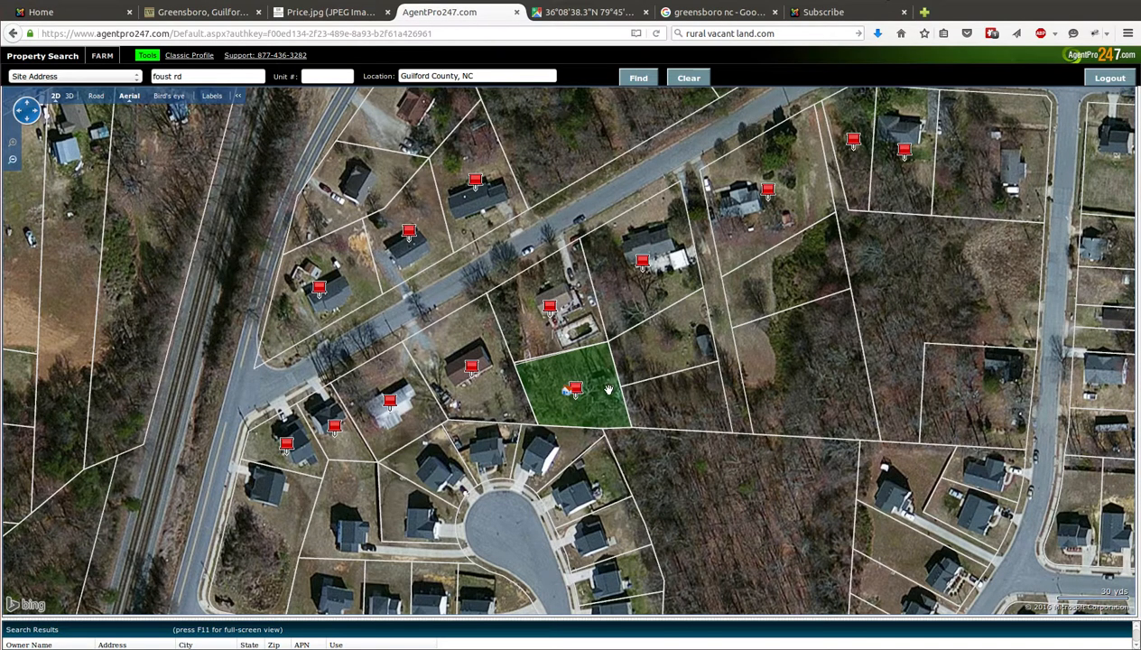
mouse_move(608, 386)
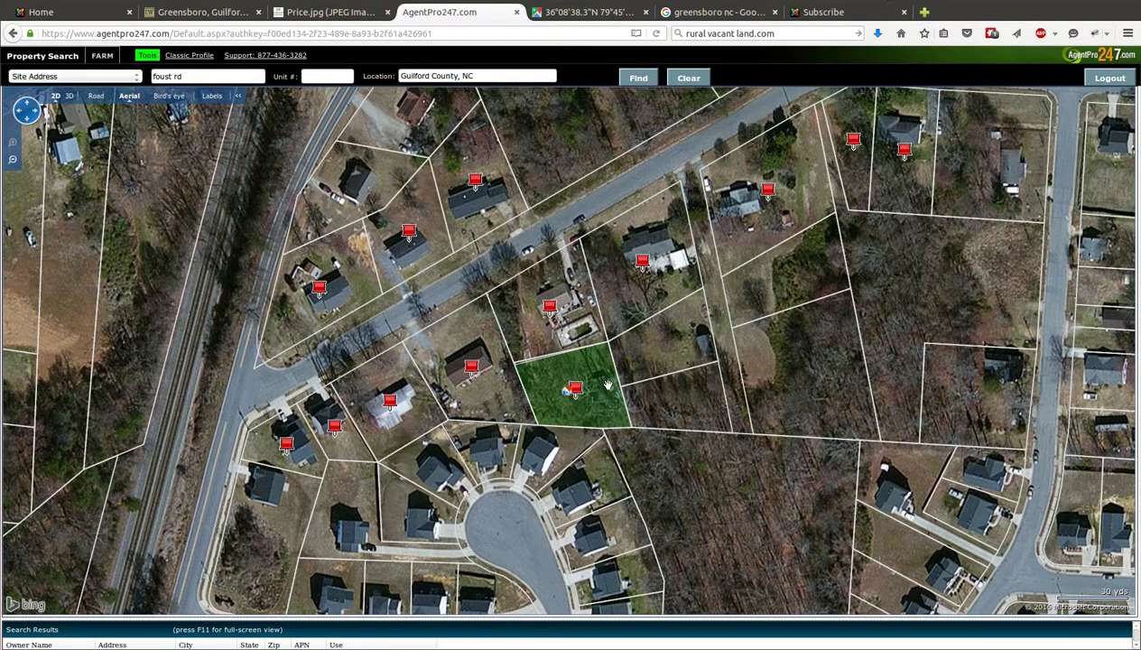
mouse_move(596, 393)
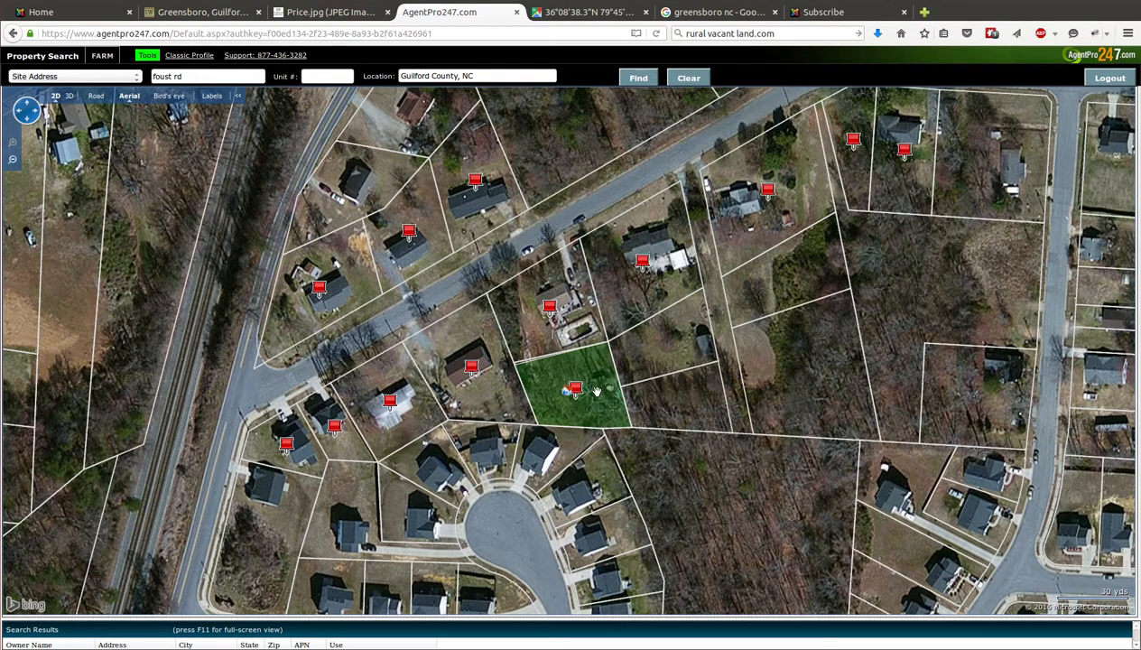
mouse_move(612, 422)
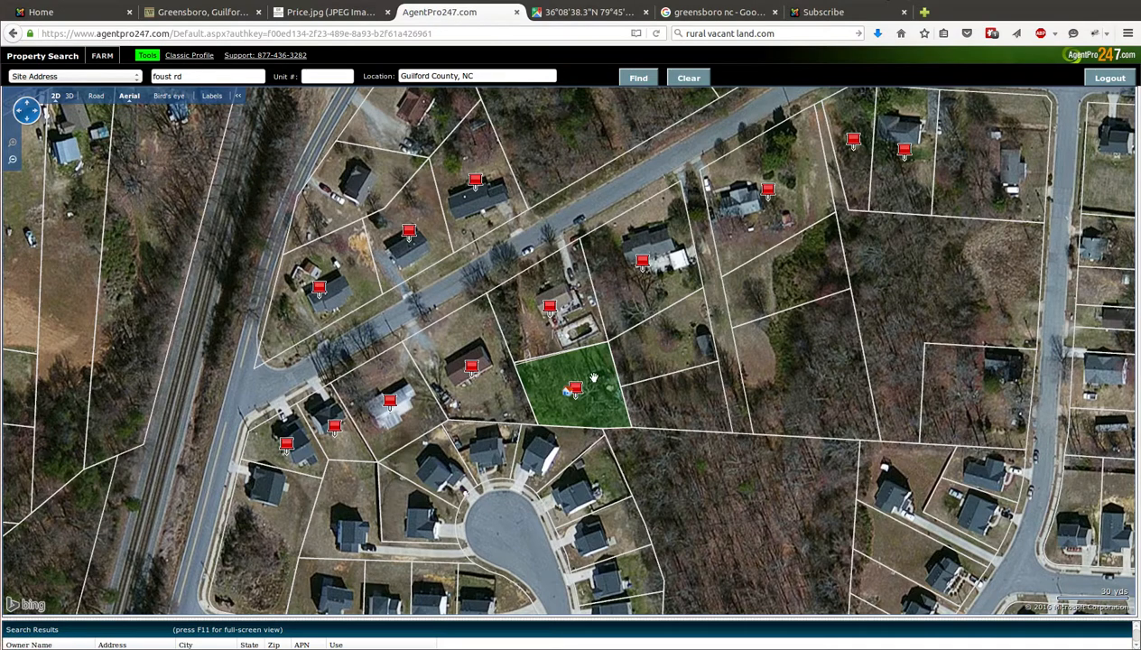
mouse_move(614, 389)
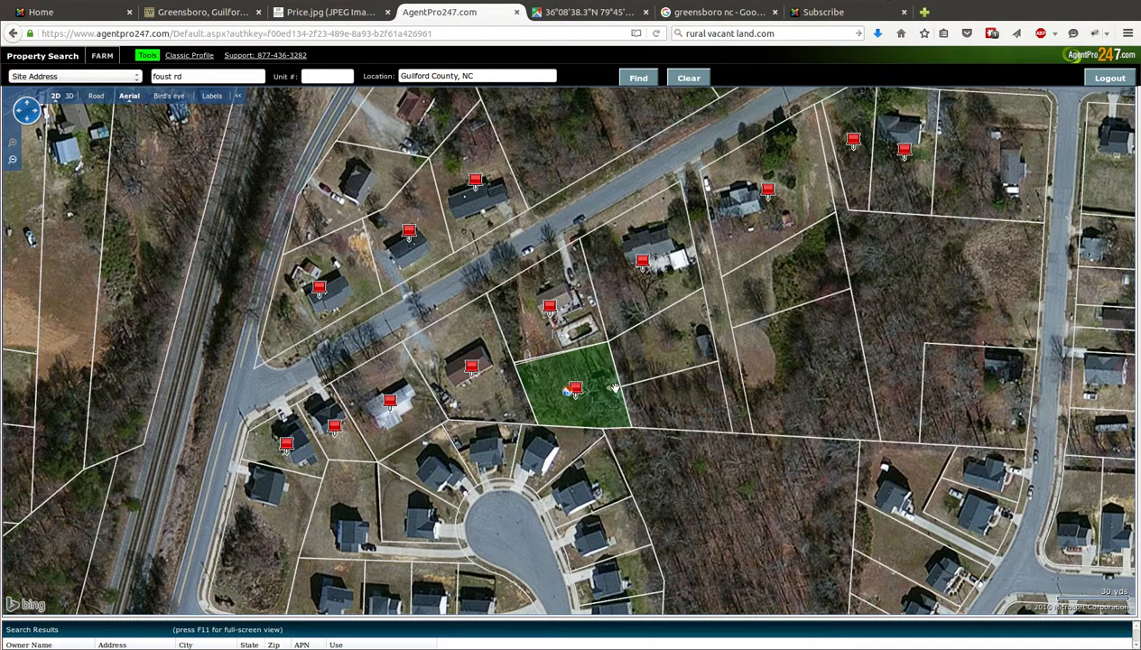
mouse_move(616, 390)
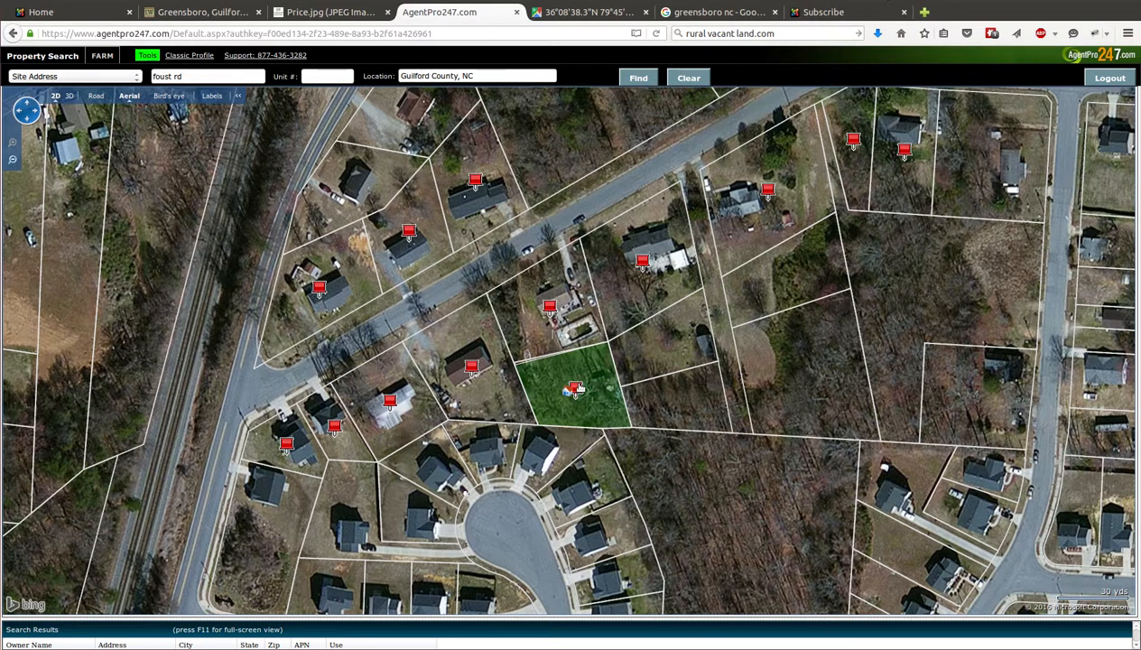
mouse_move(488, 316)
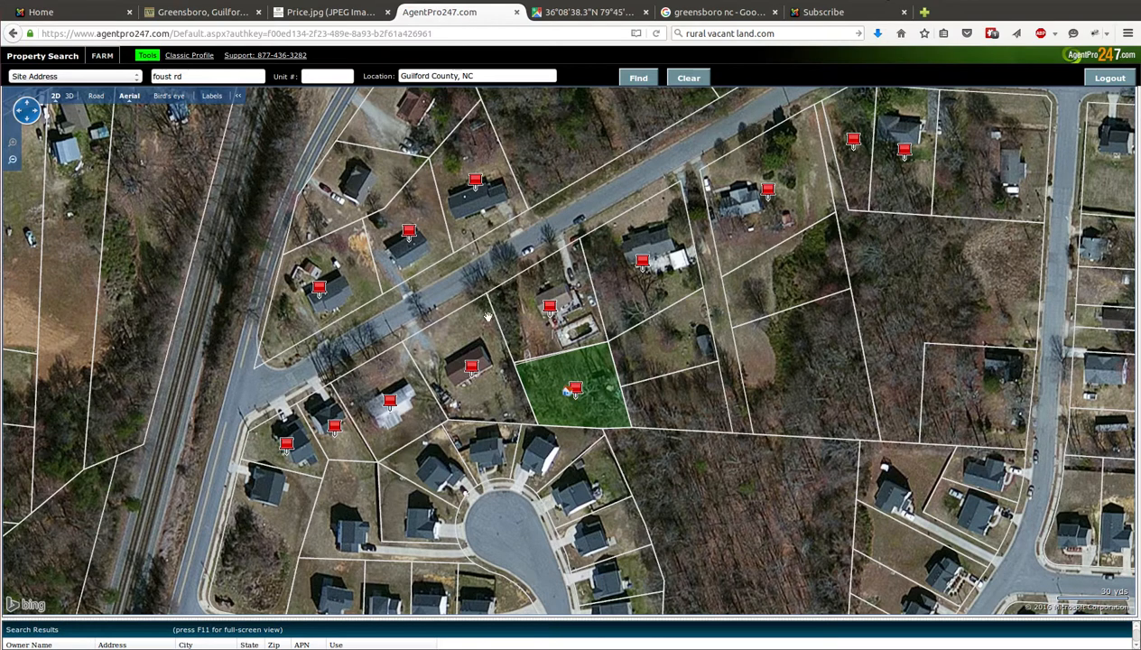
mouse_move(519, 339)
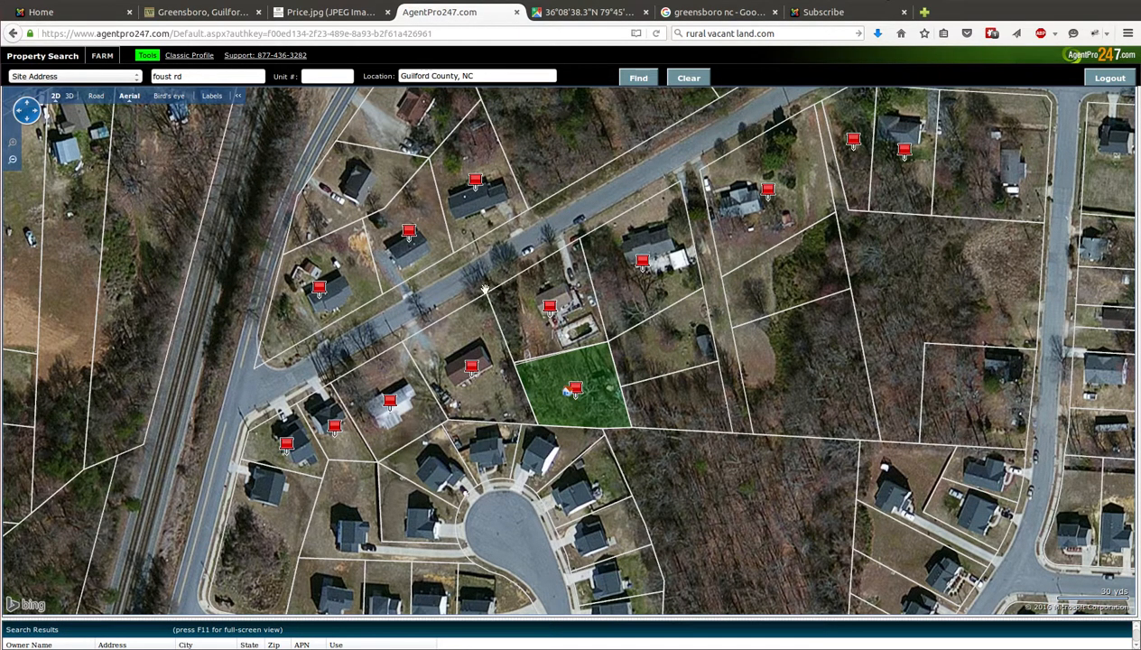
mouse_move(512, 350)
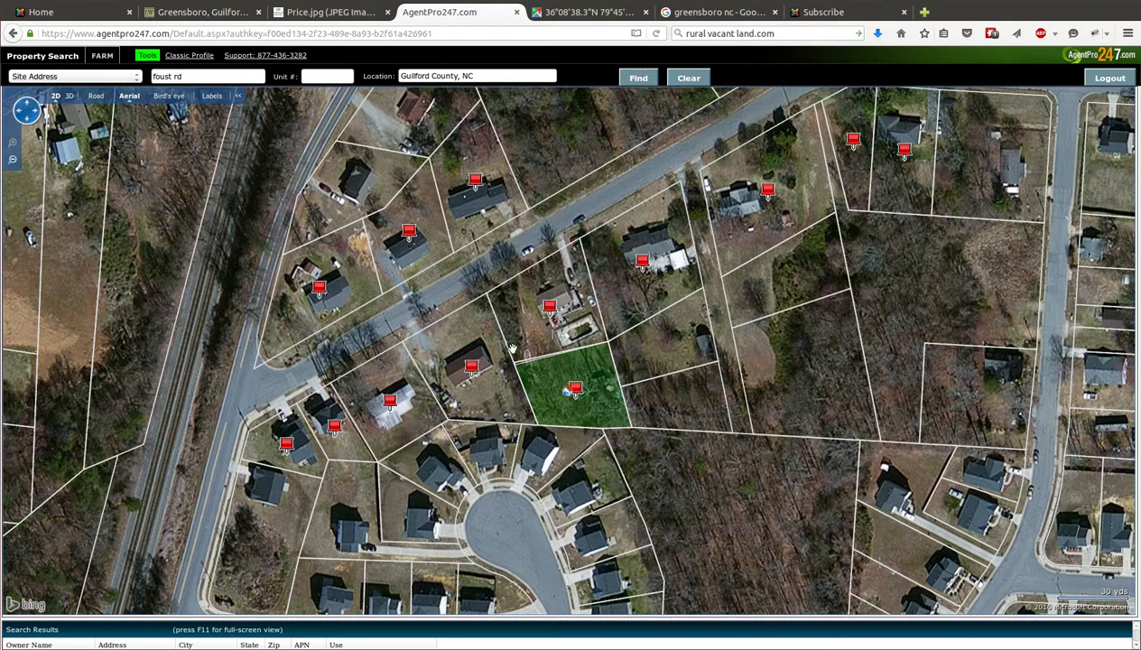
mouse_move(482, 267)
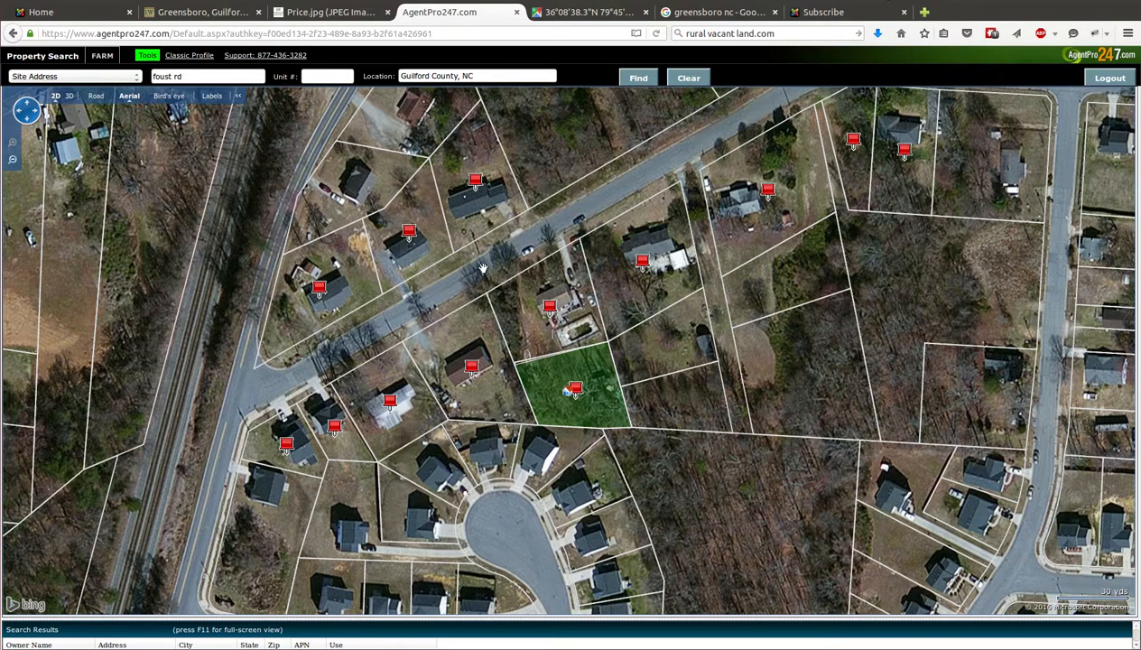
mouse_move(542, 409)
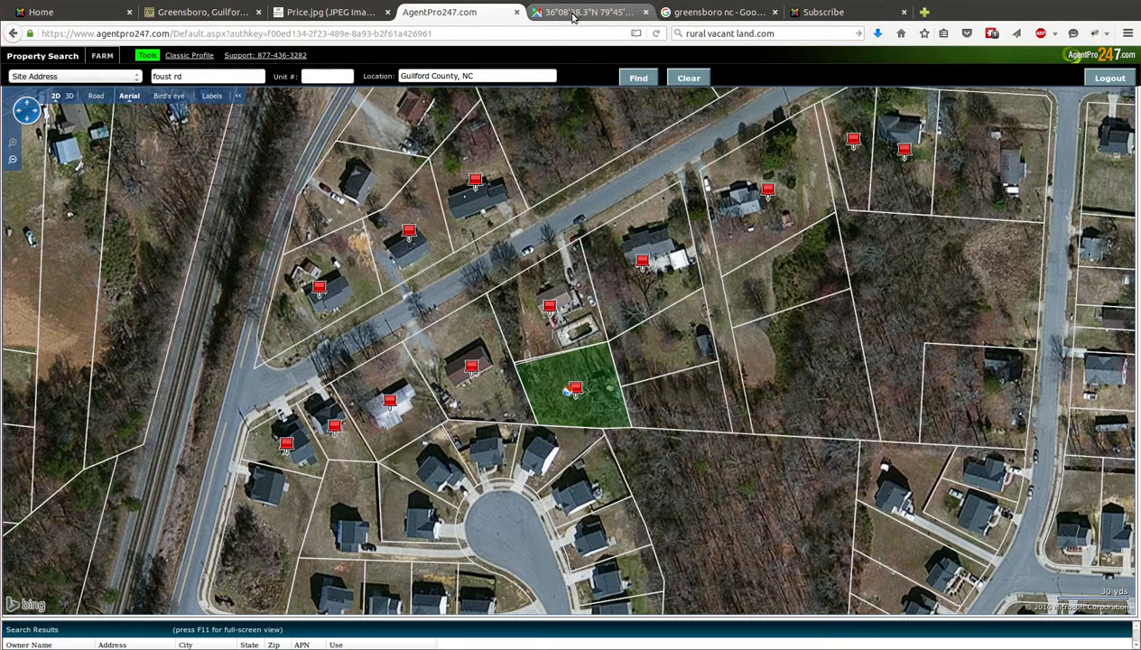
- Show coordinates 36.143961, -79.756578 in Google Maps using satellite imagery
click(587, 11)
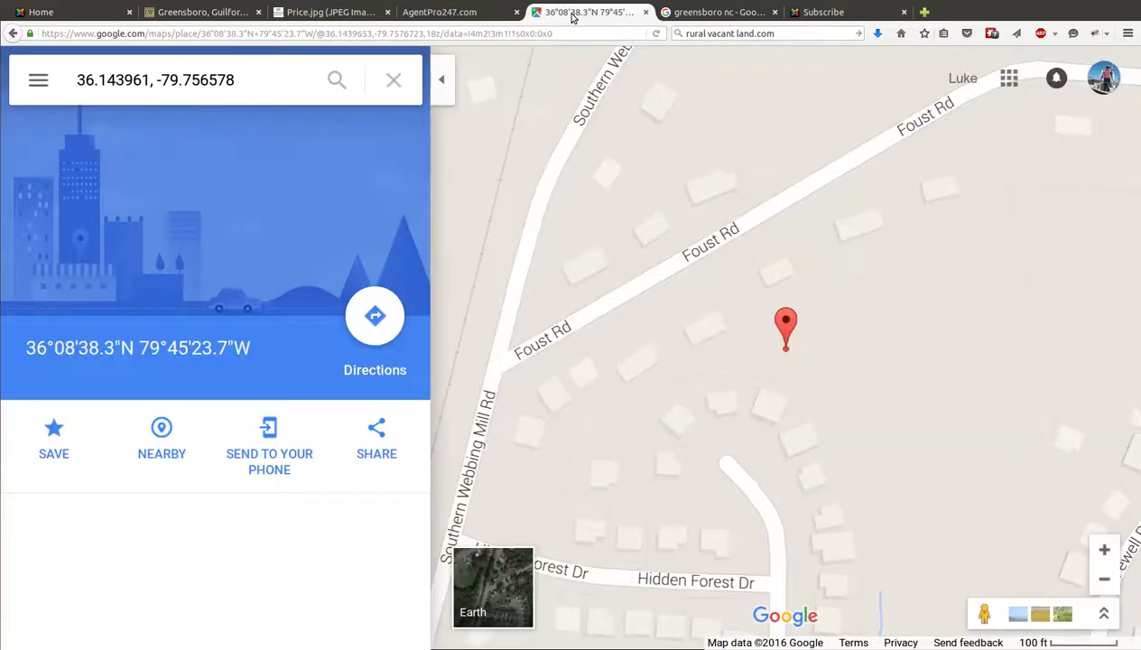
mouse_move(744, 341)
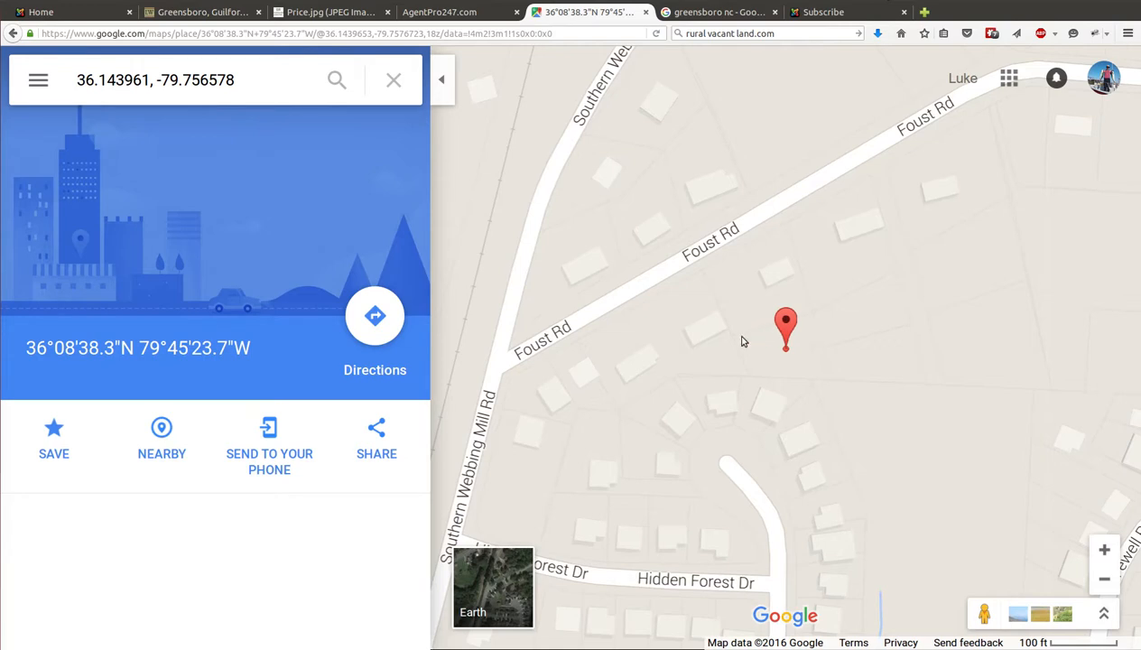
mouse_move(796, 357)
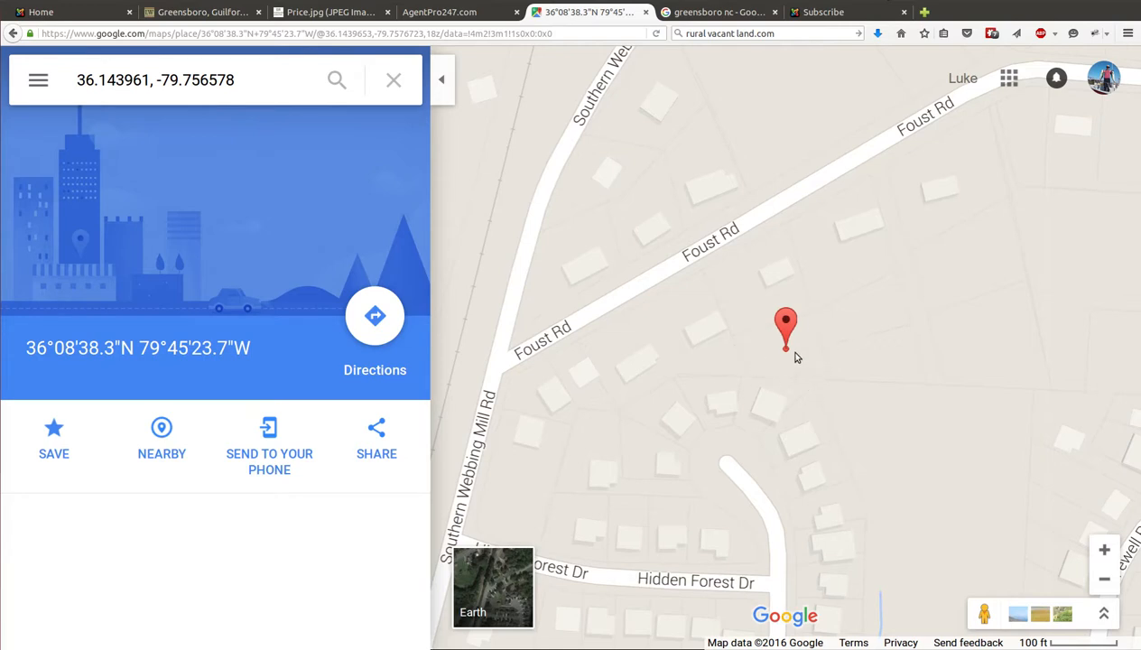
mouse_move(749, 334)
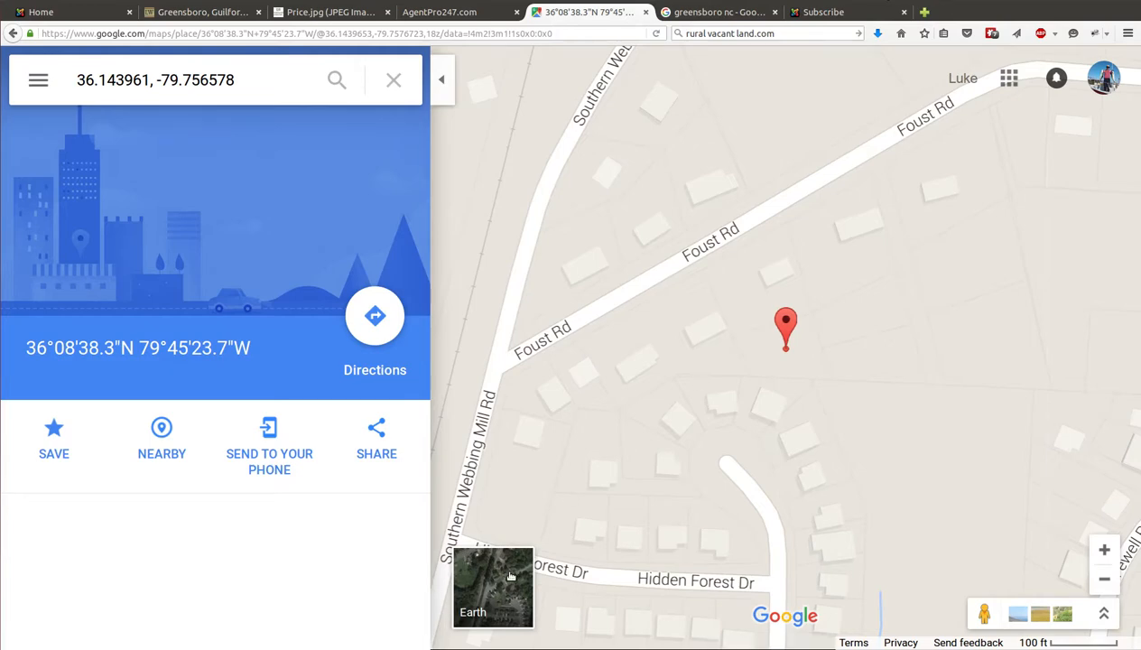
click(493, 587)
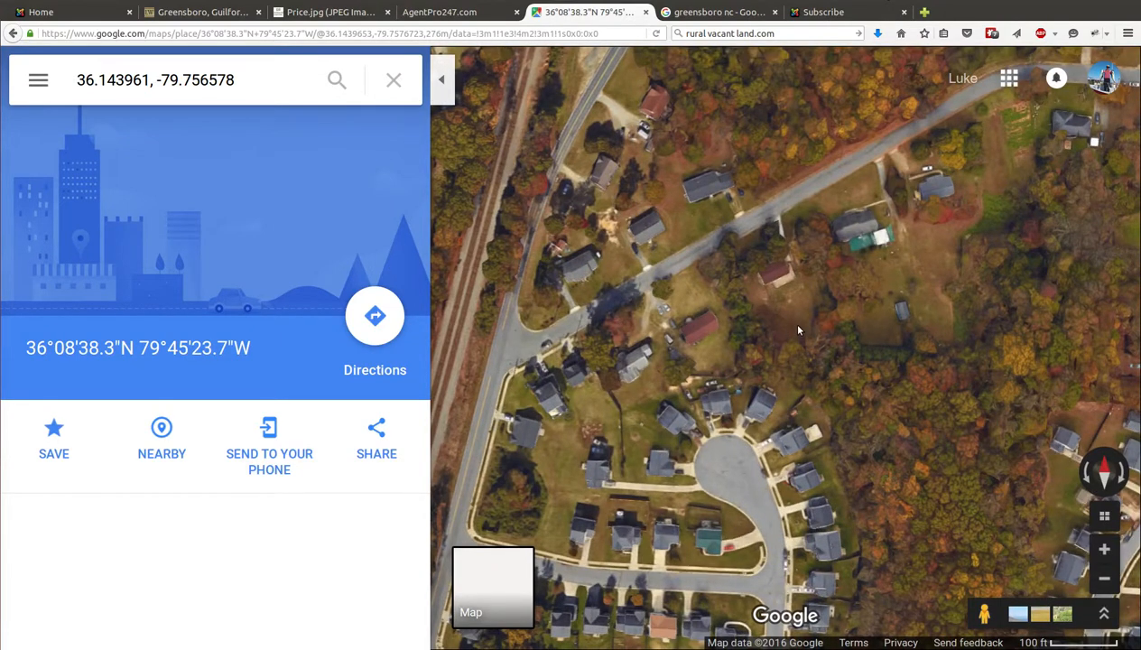
click(790, 327)
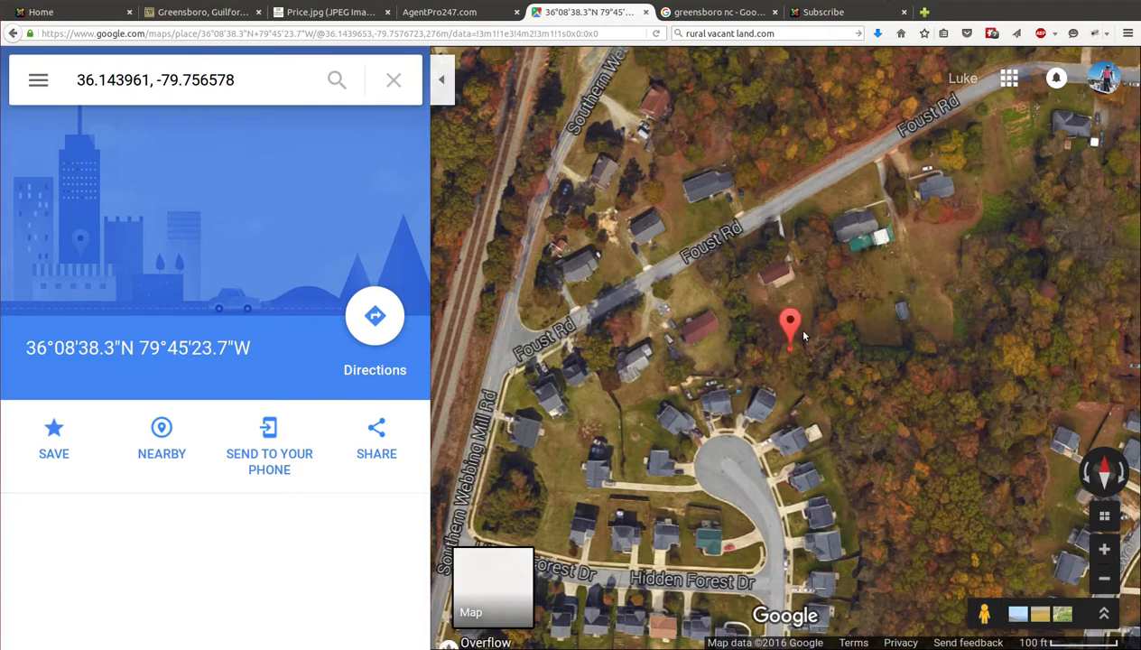
mouse_move(763, 344)
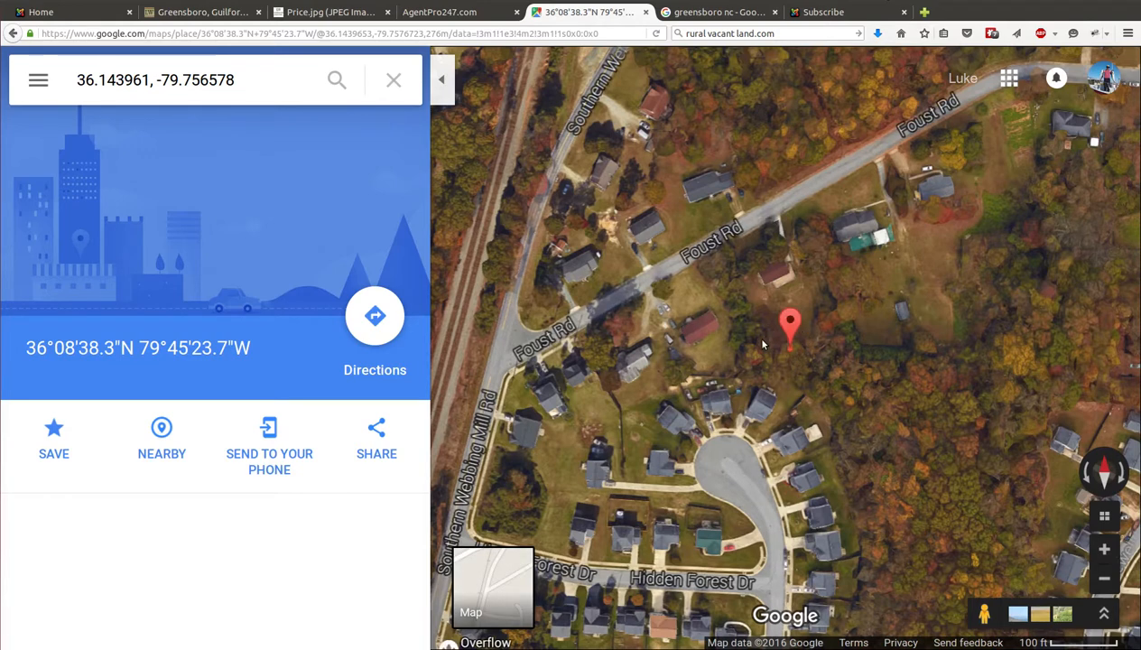
mouse_move(817, 381)
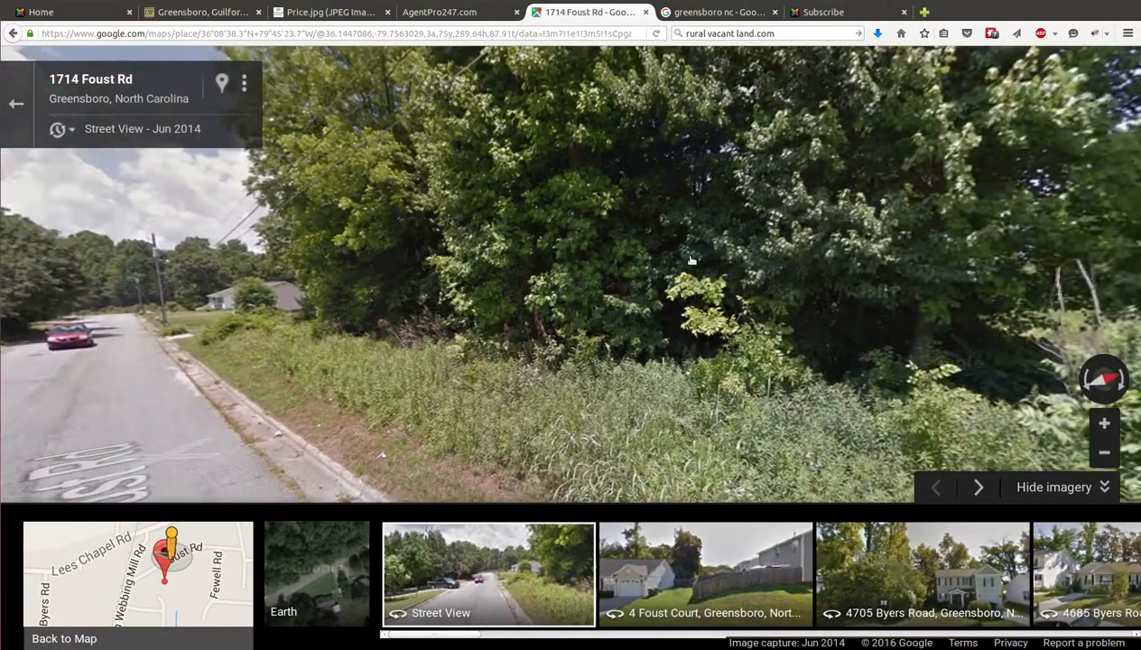
- Step forward along Foust Rd in Street View and turn back toward the overgrown lot
drag(691, 262, 519, 236)
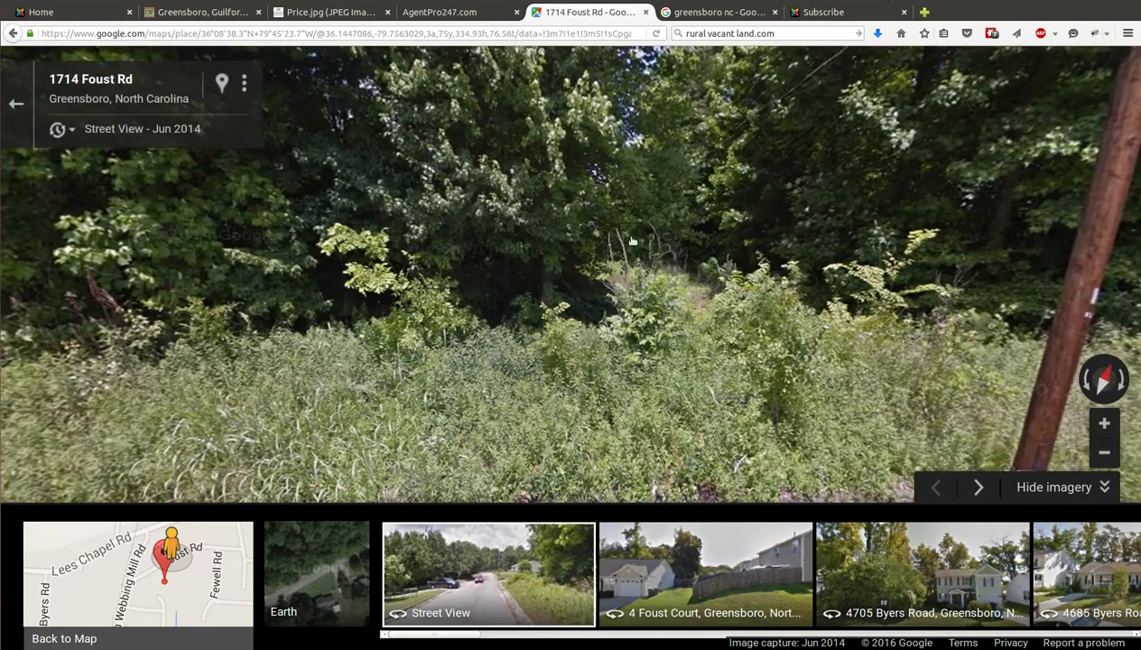
mouse_move(545, 179)
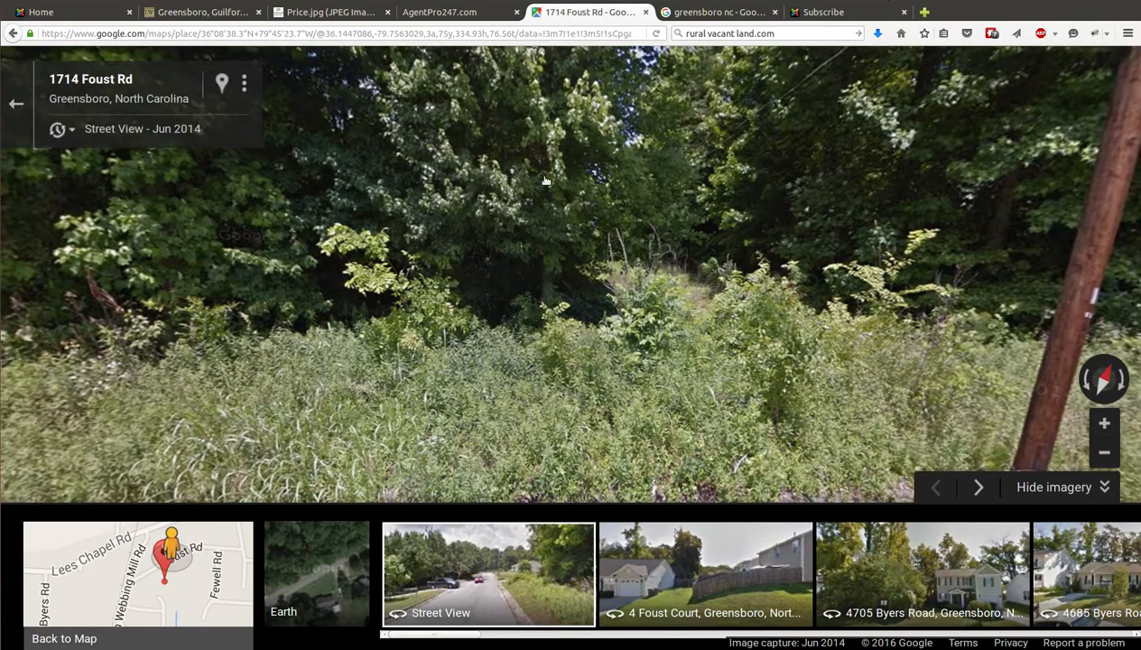
mouse_move(652, 209)
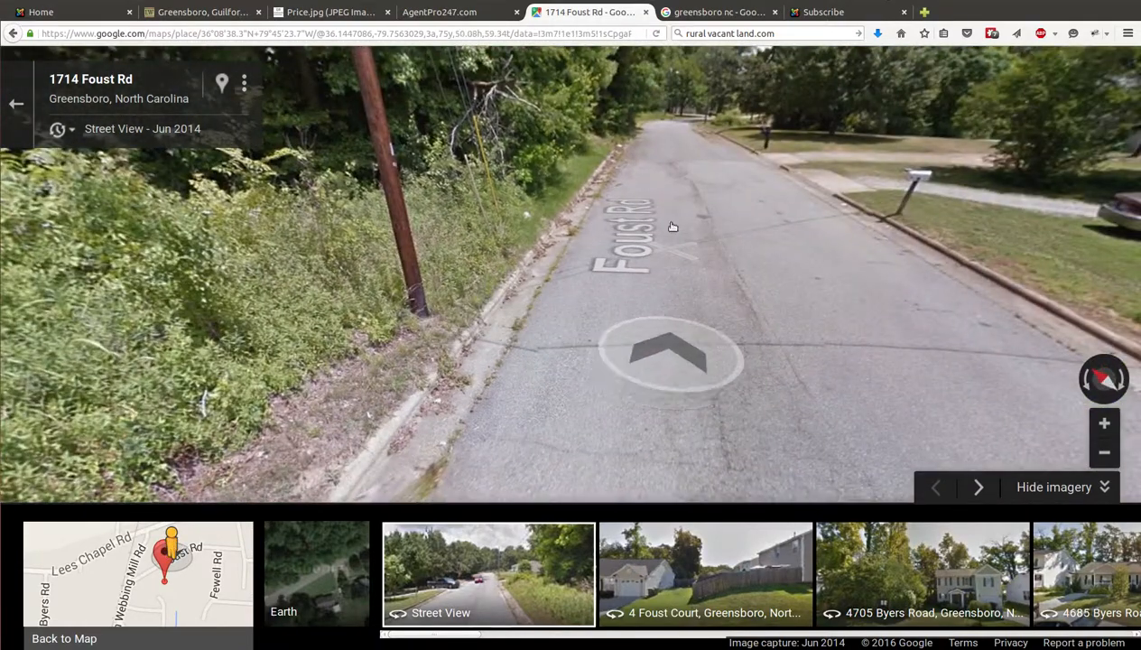
click(669, 357)
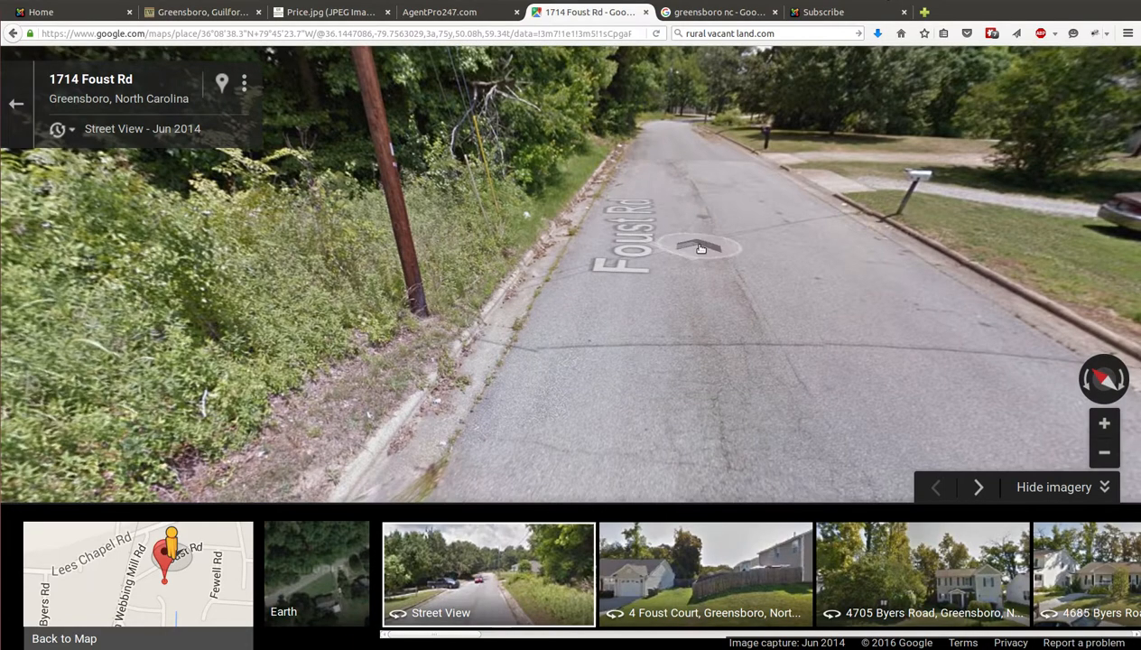
click(701, 248)
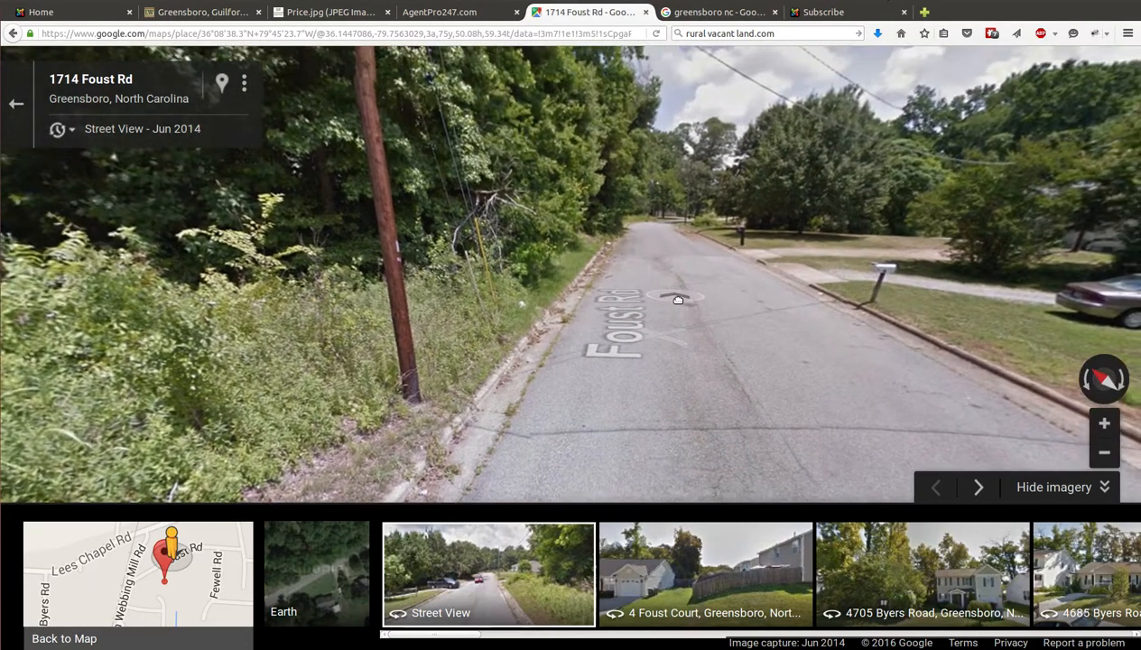
click(678, 299)
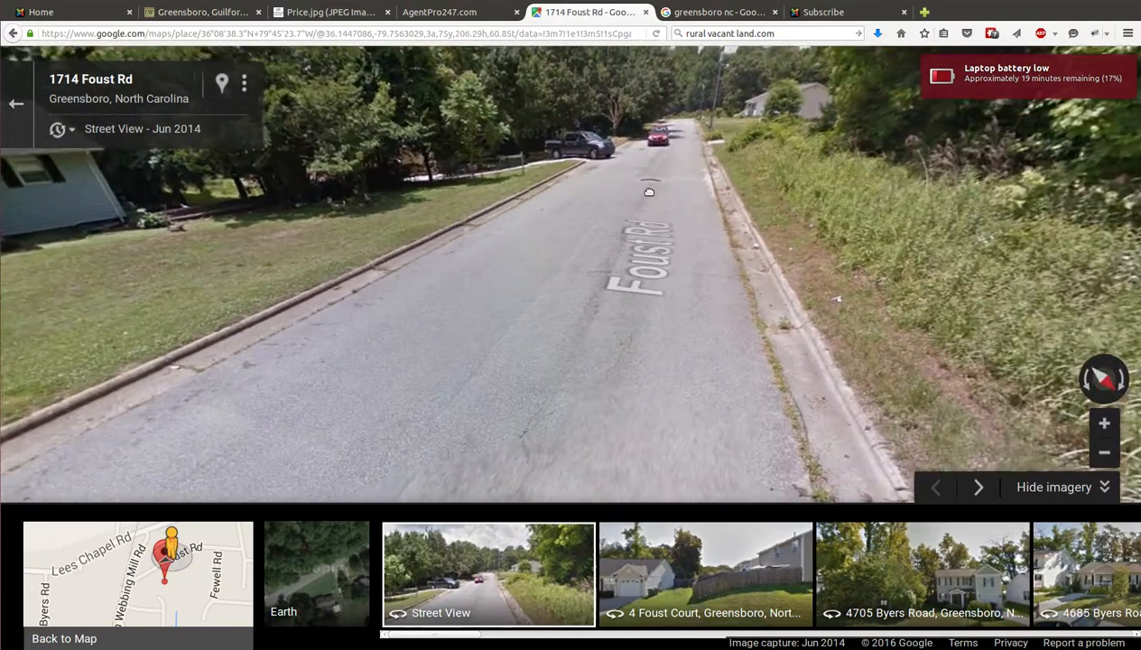
click(649, 192)
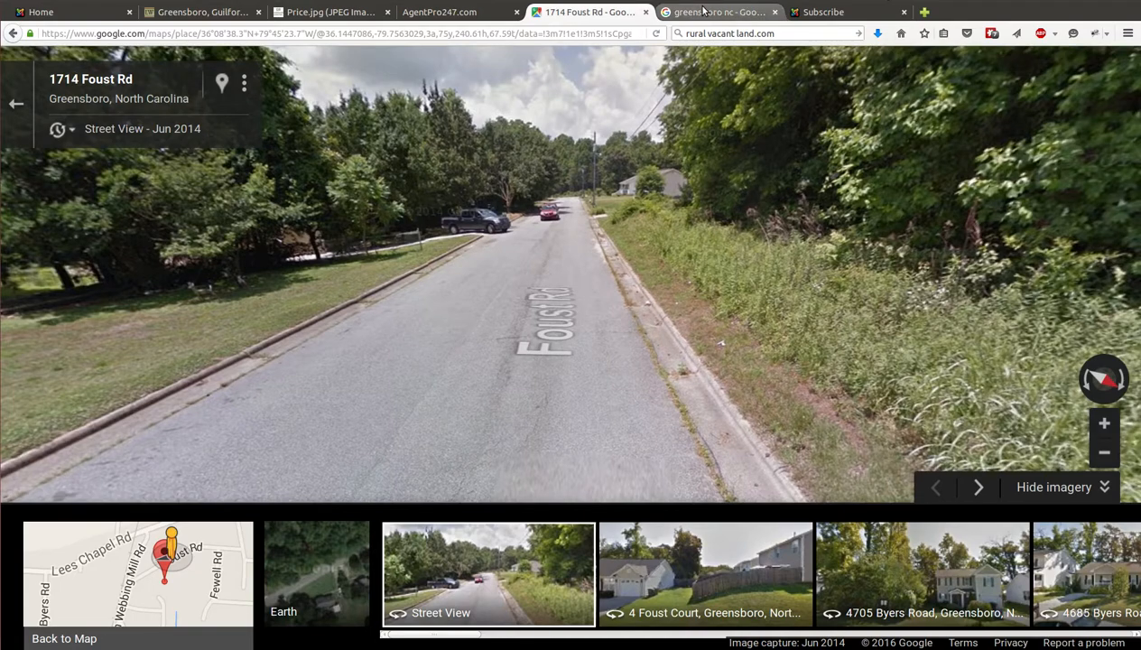
- Scroll through 'greensboro nc' image results past skyline, street, map and stadium photos
click(718, 11)
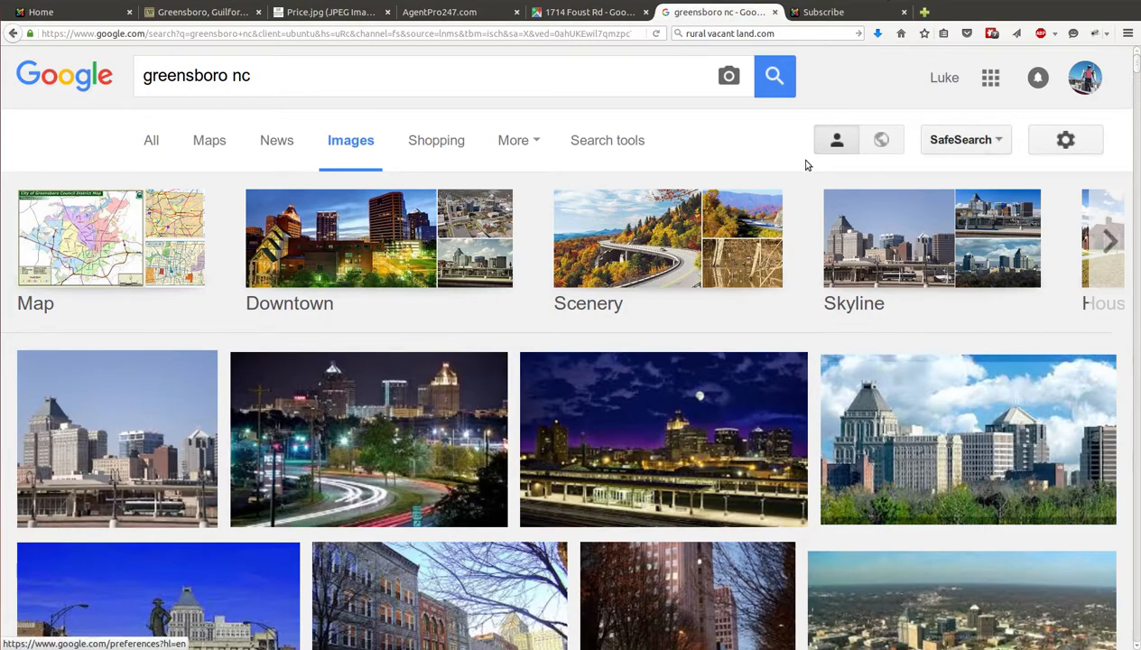
scroll(down, 3)
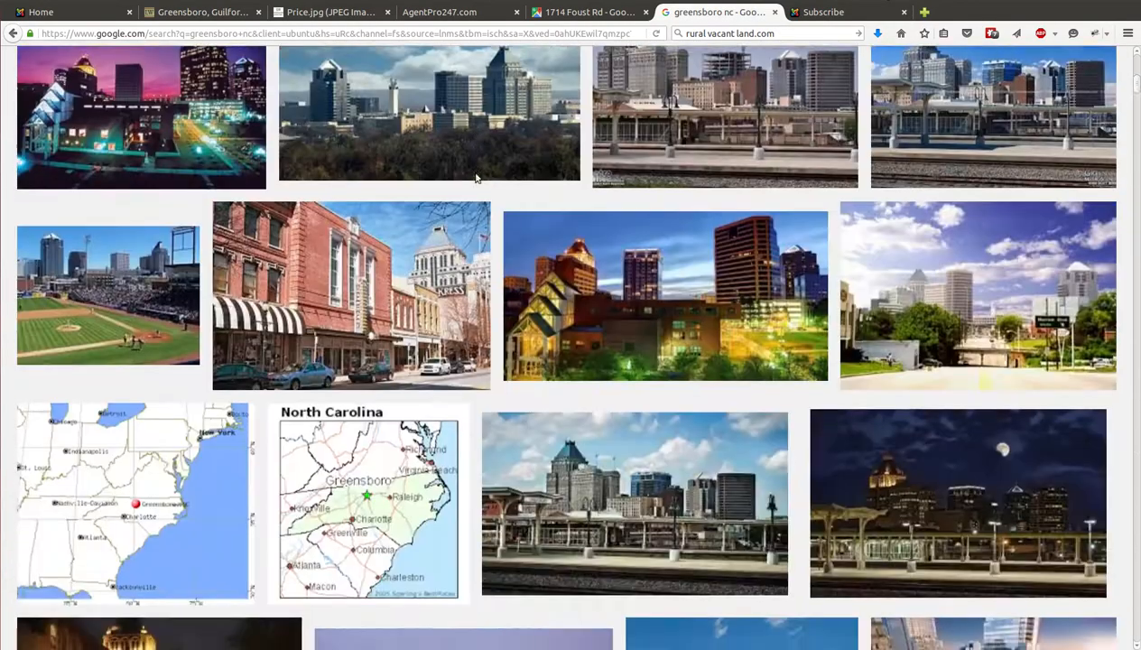
scroll(up, 3)
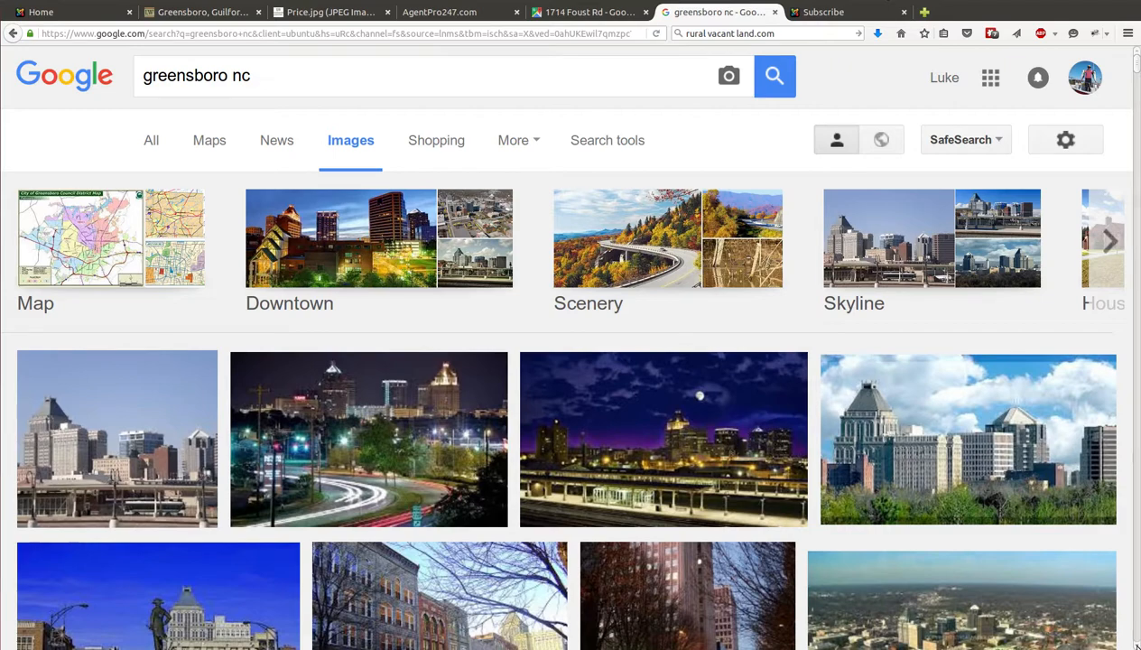
scroll(down, 3)
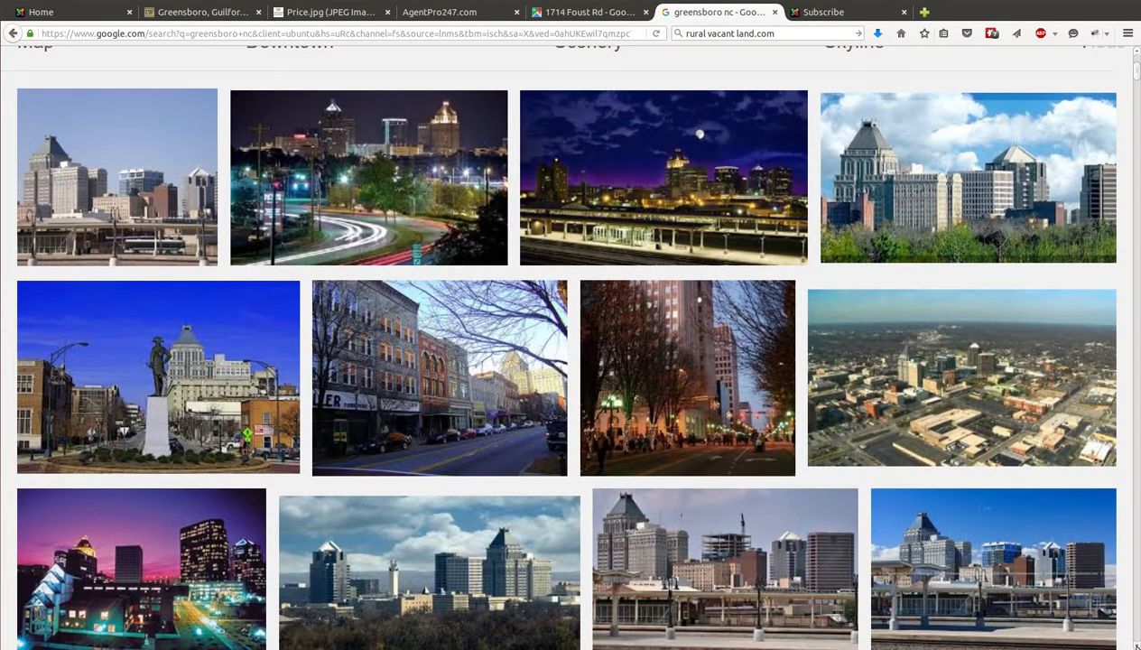
scroll(down, 3)
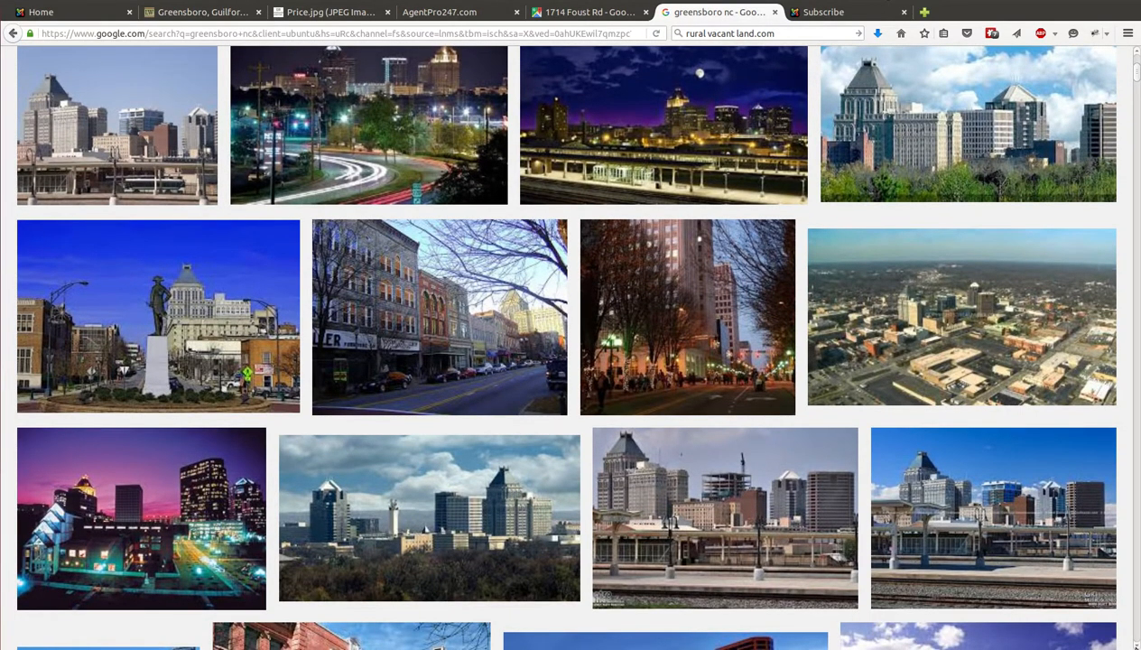
scroll(down, 3)
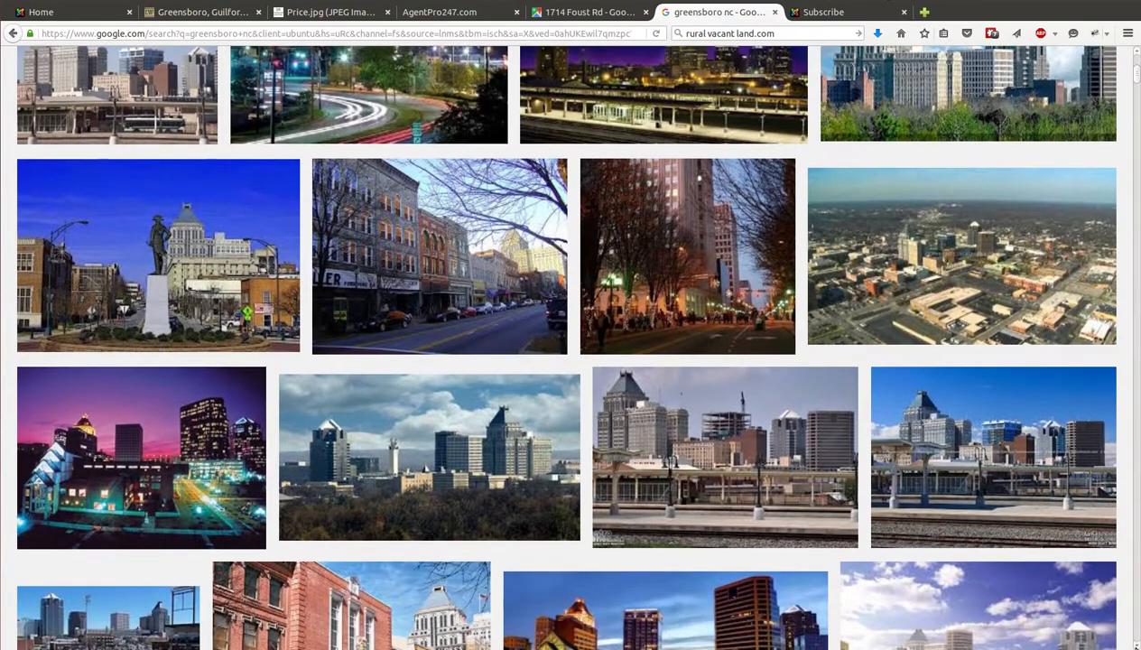
scroll(down, 3)
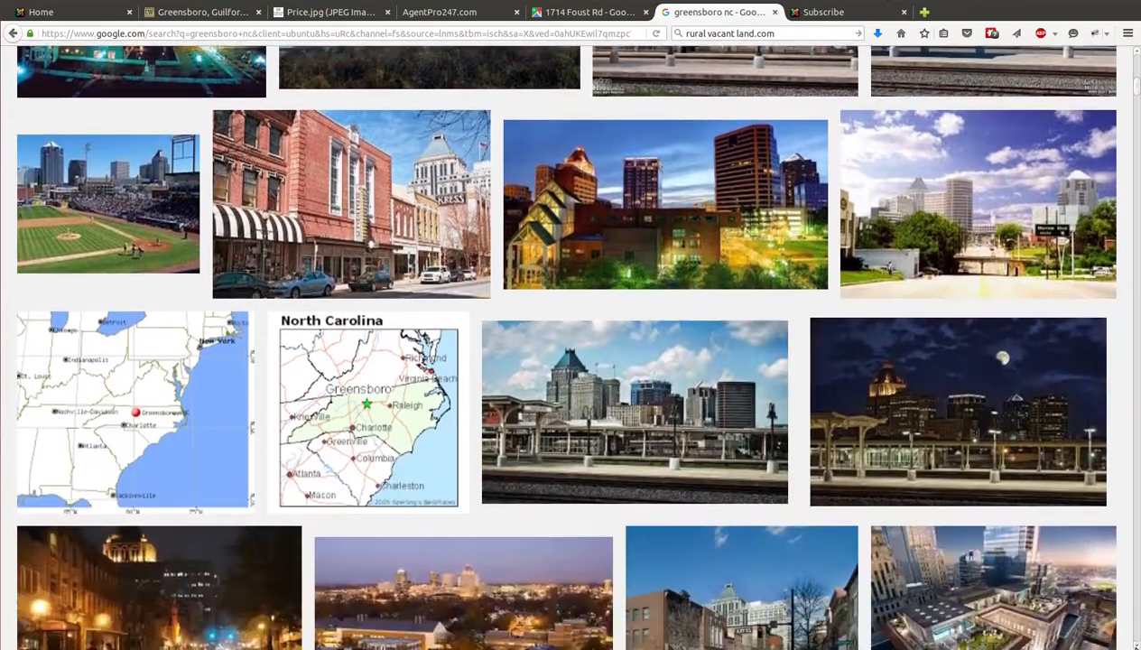
scroll(down, 3)
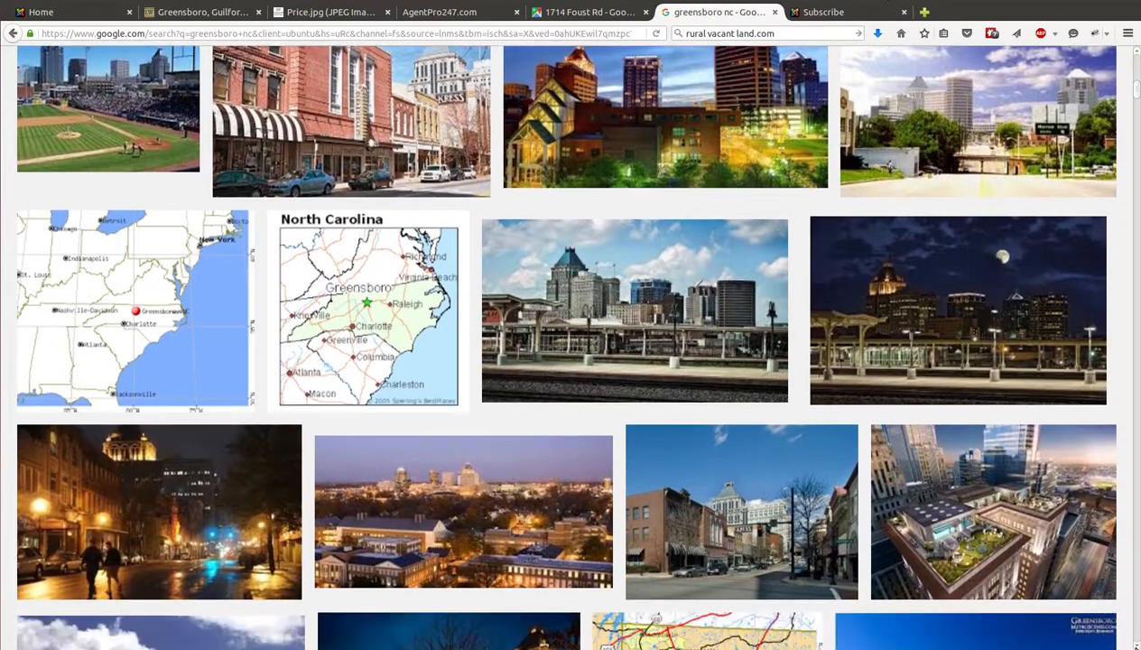
scroll(down, 3)
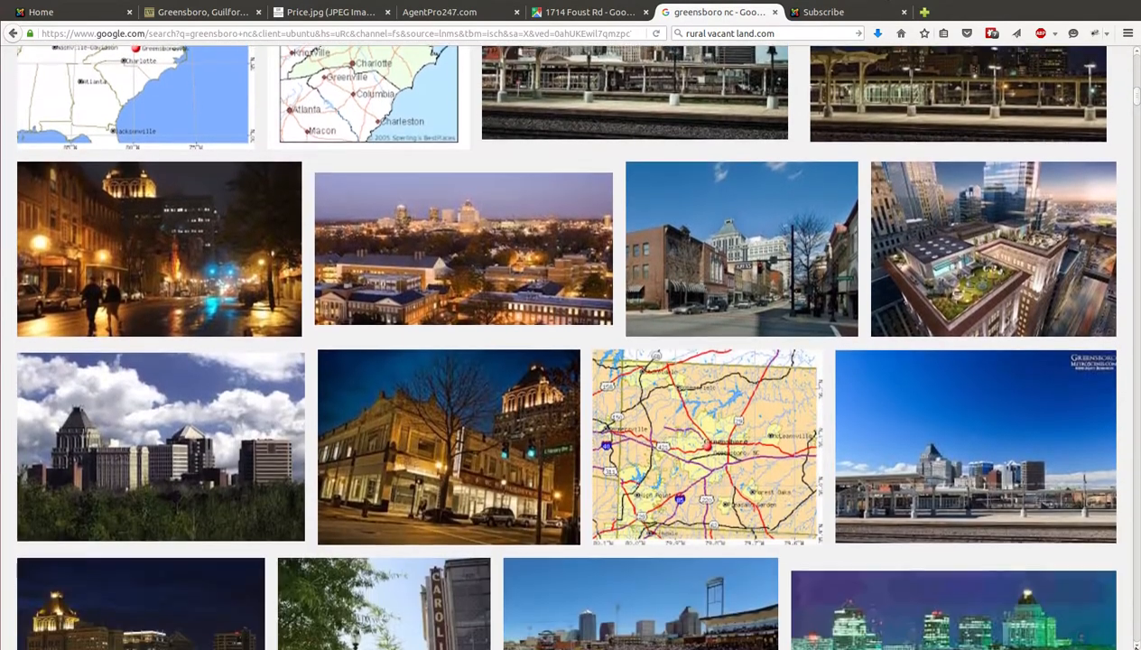
scroll(down, 3)
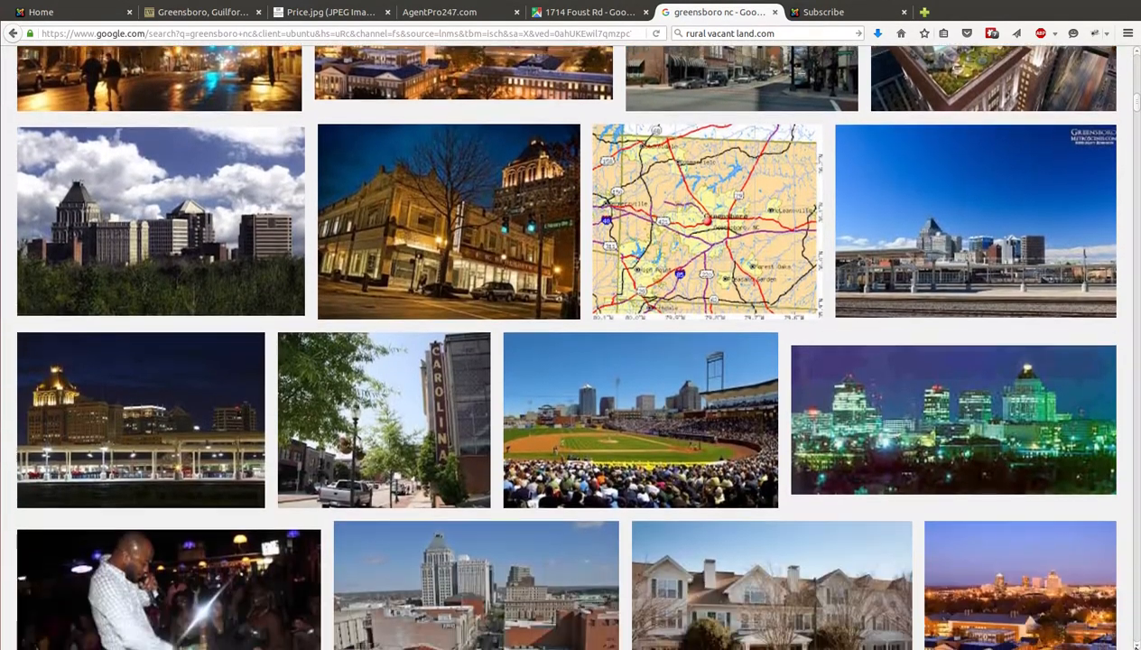
scroll(down, 3)
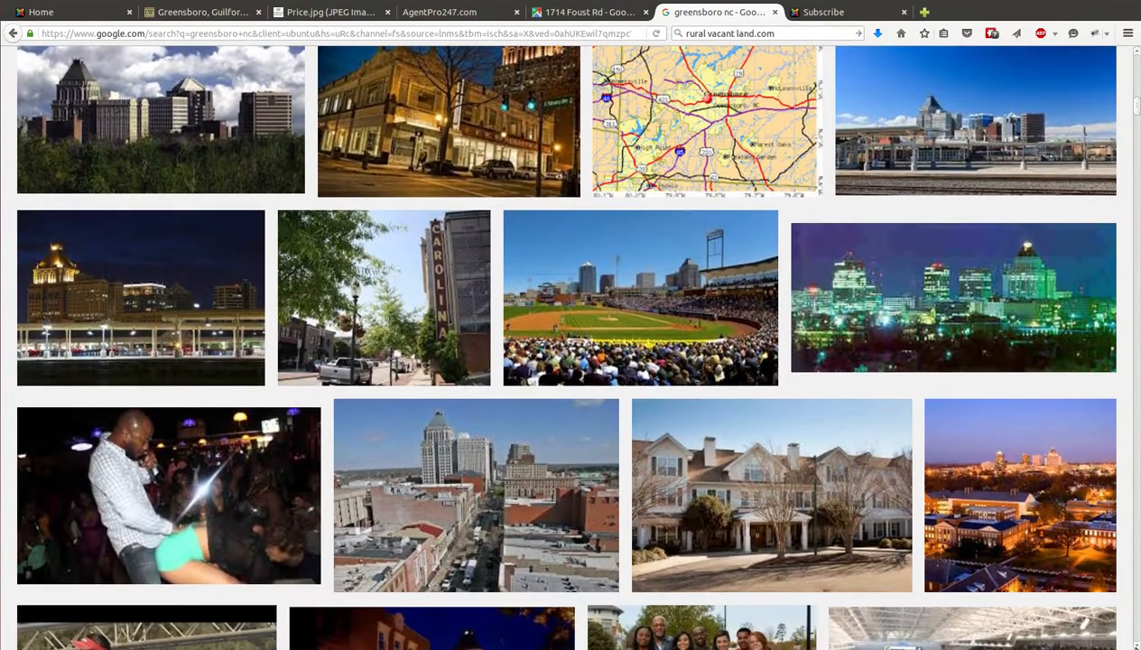
scroll(down, 3)
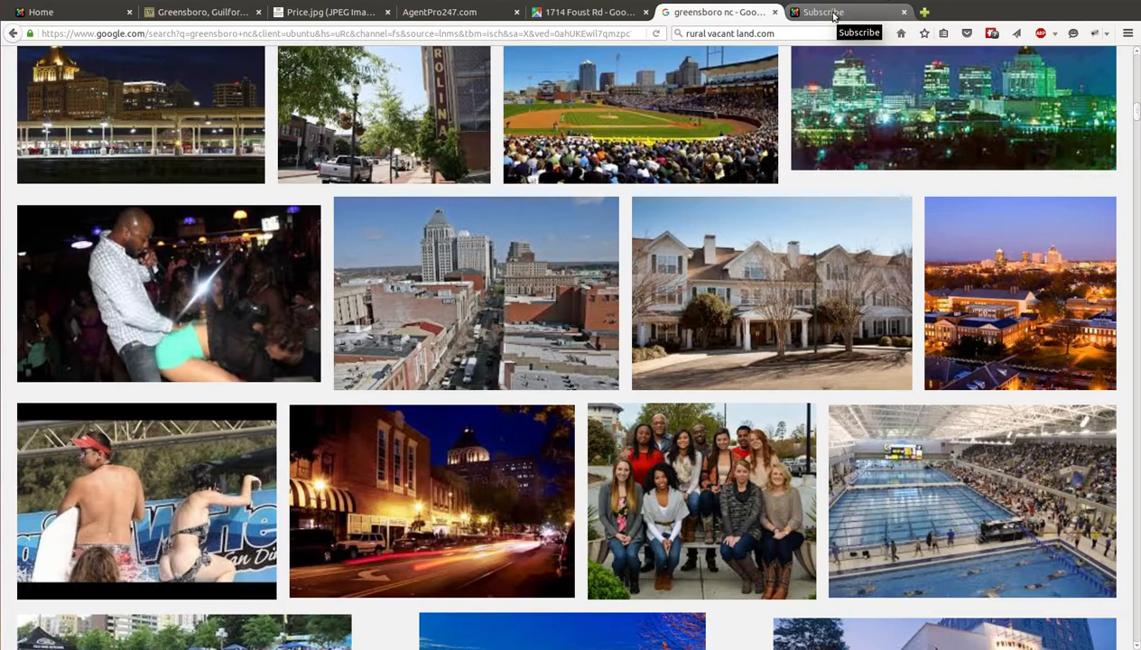
- Show the RuralVacantLand Subscribe page offering $100 off non-auction purchases in 2016
click(845, 12)
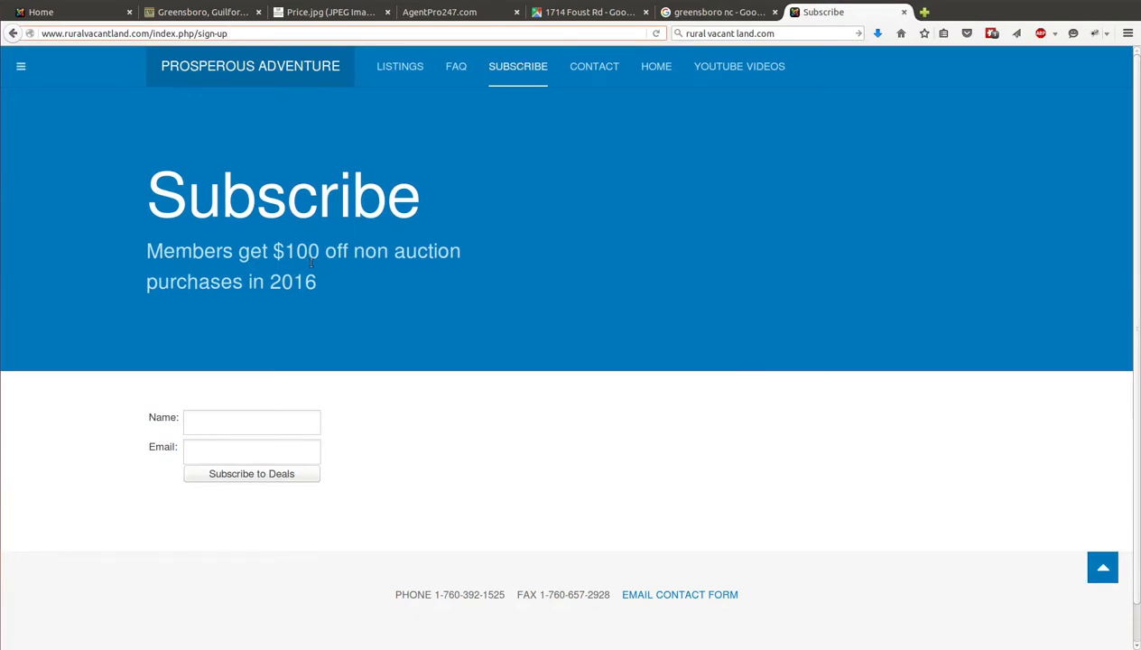
mouse_move(369, 283)
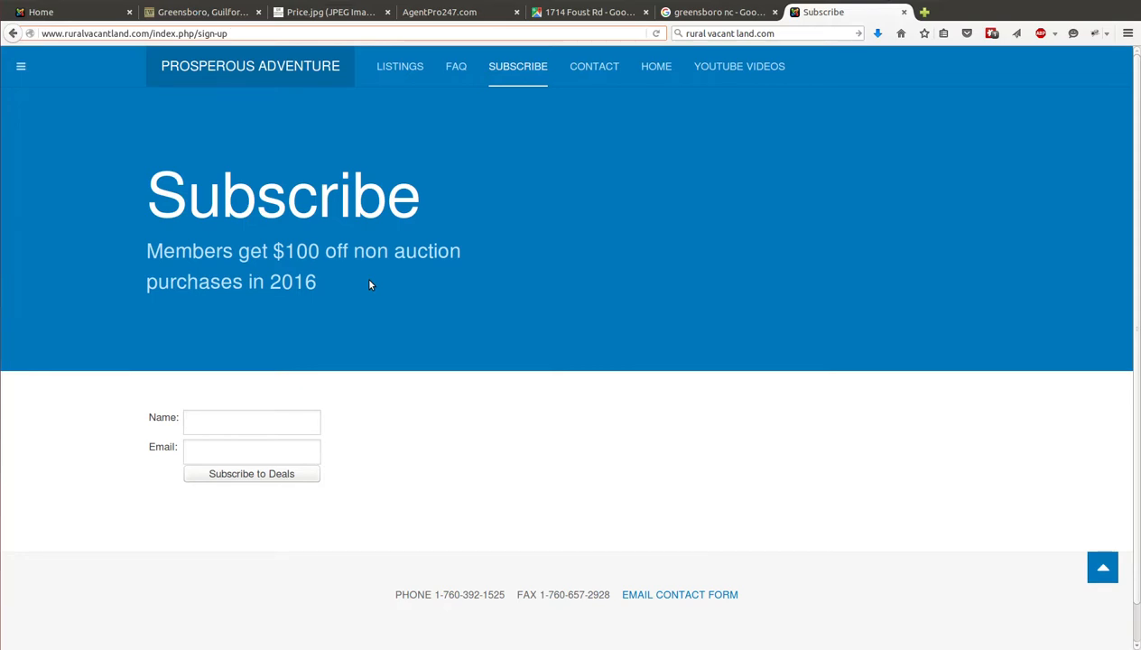
click(135, 33)
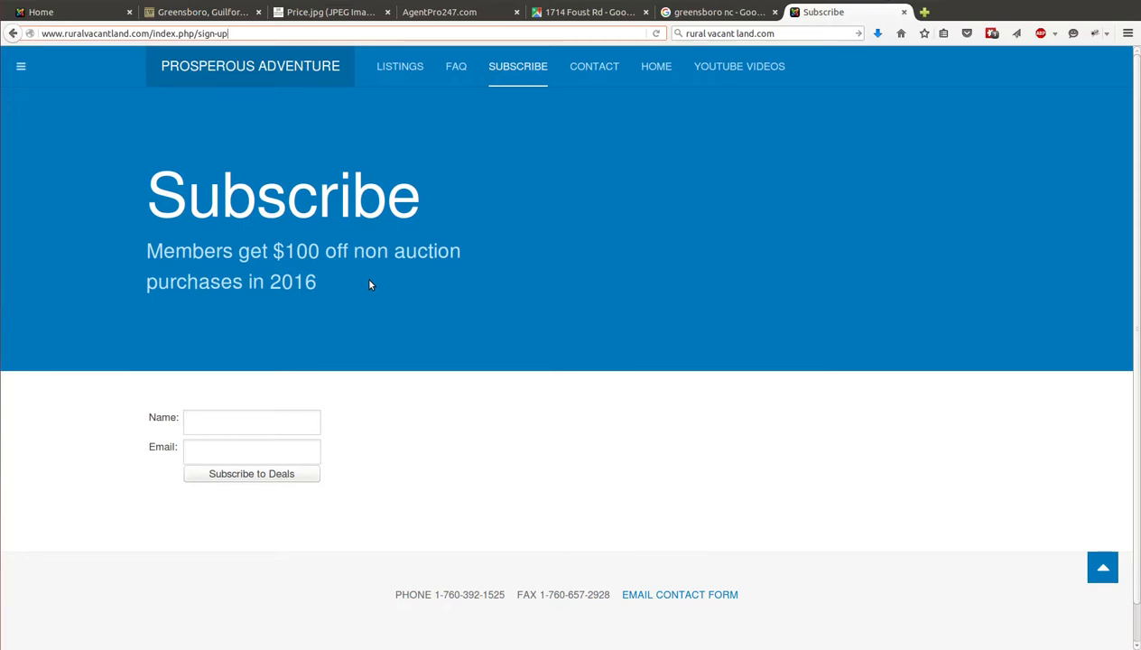
mouse_move(521, 330)
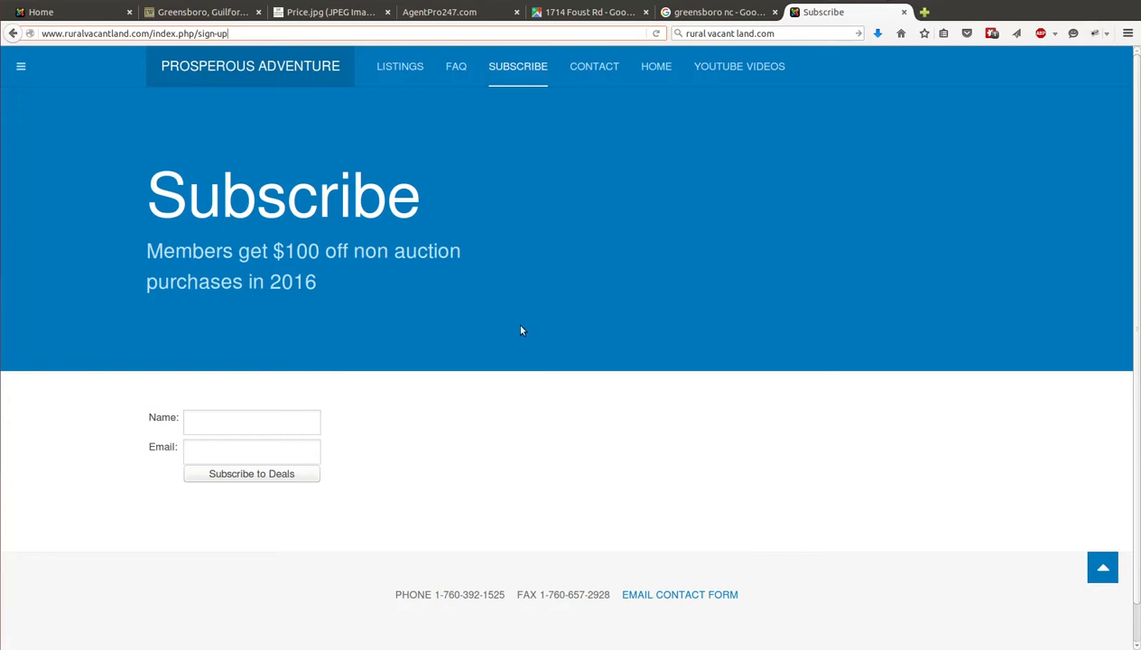
mouse_move(474, 330)
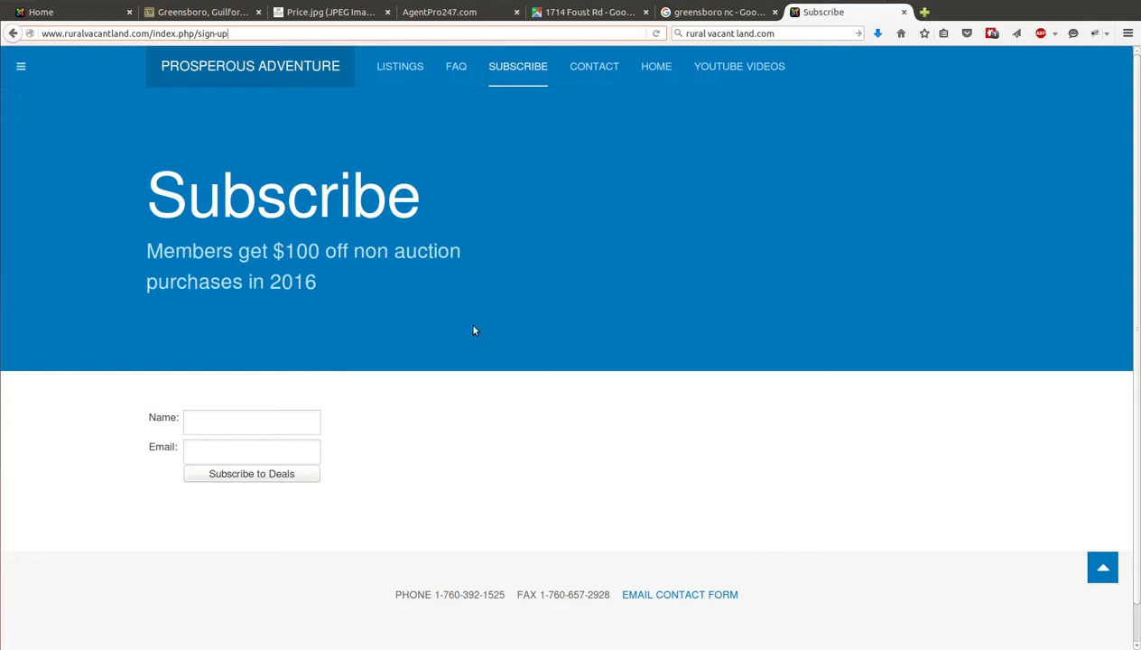
mouse_move(467, 298)
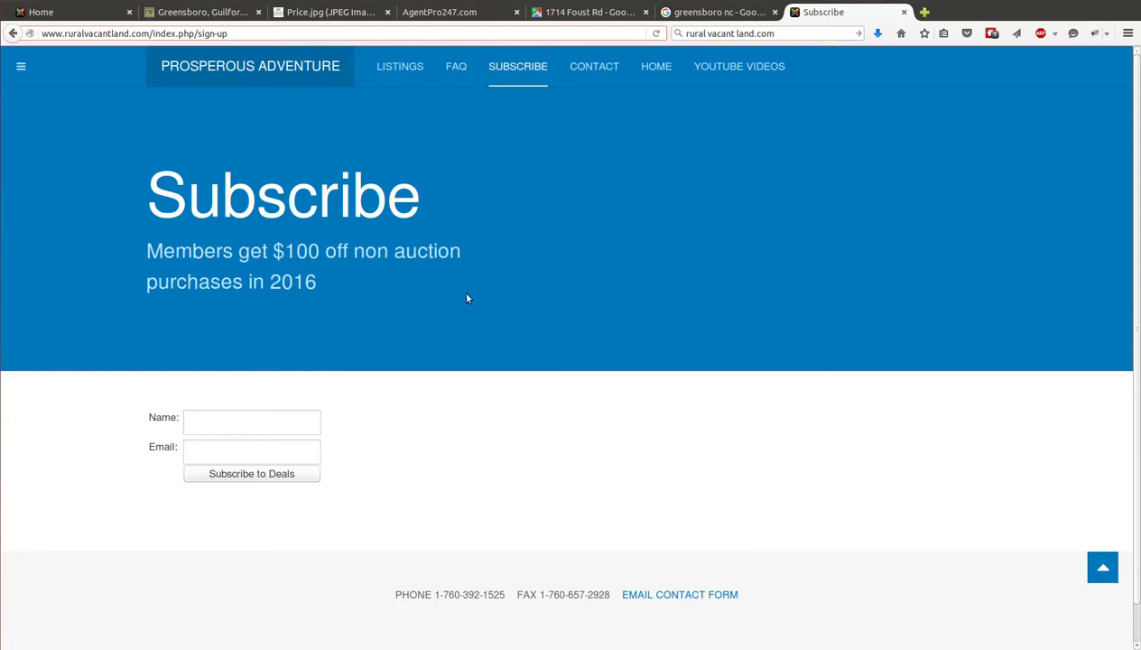
mouse_move(252, 388)
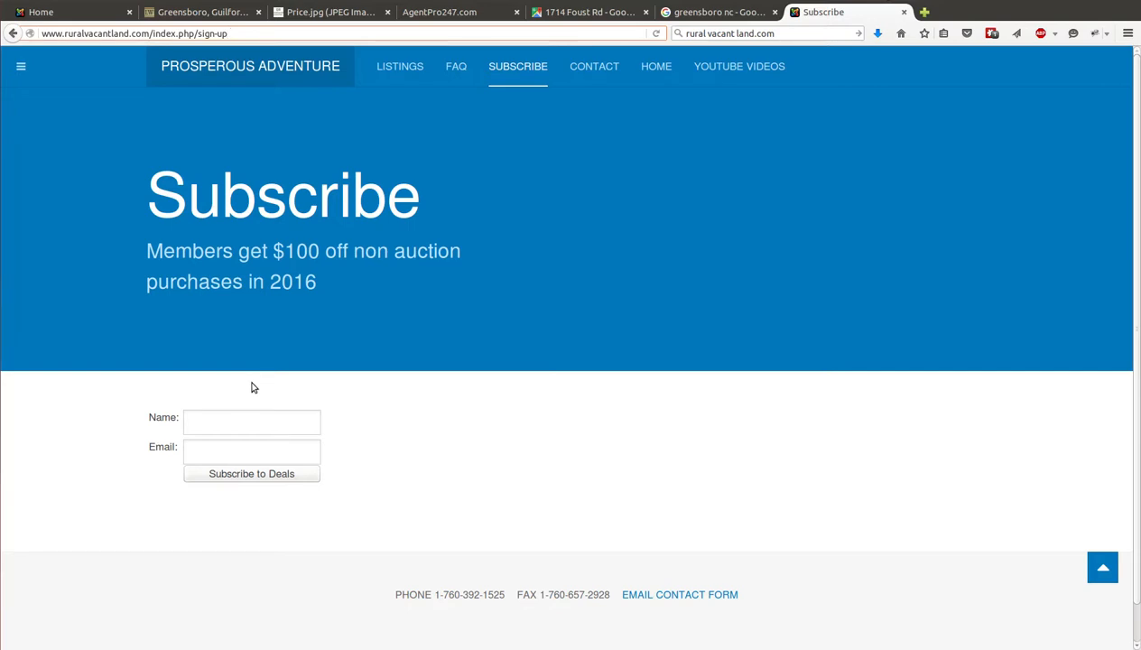